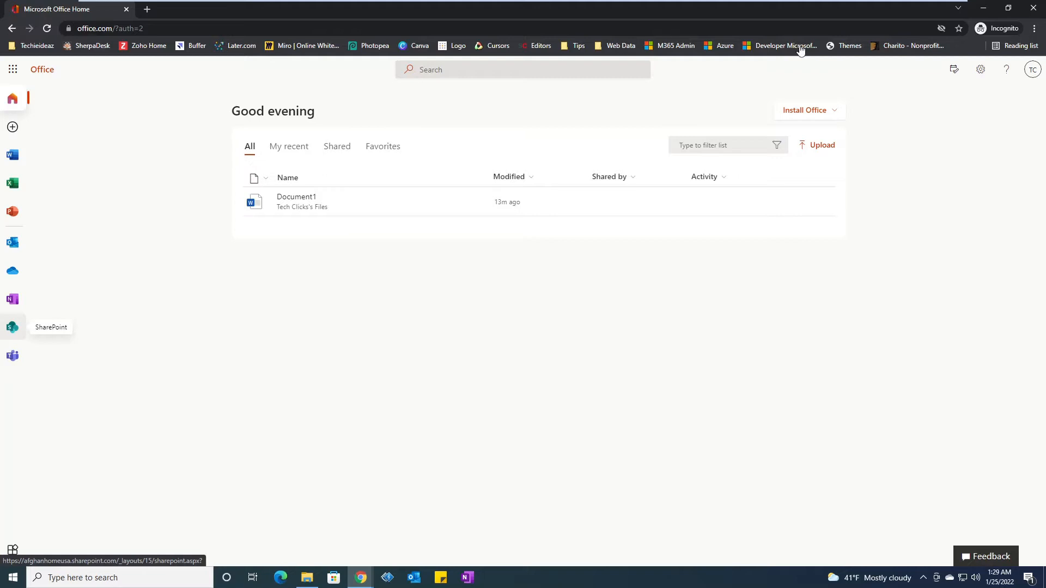
pyautogui.moveTo(998, 70)
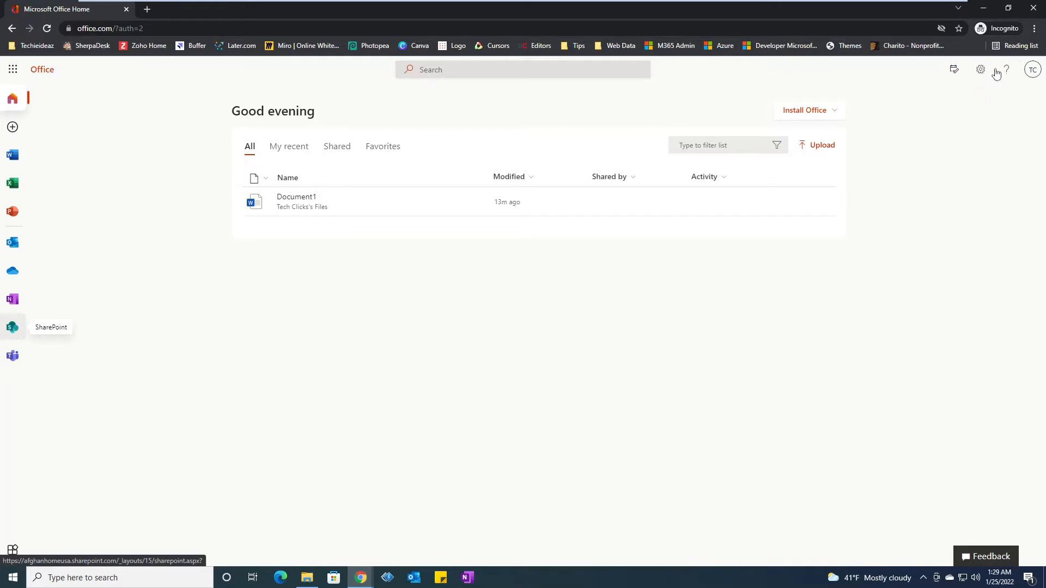
pyautogui.moveTo(1033, 70)
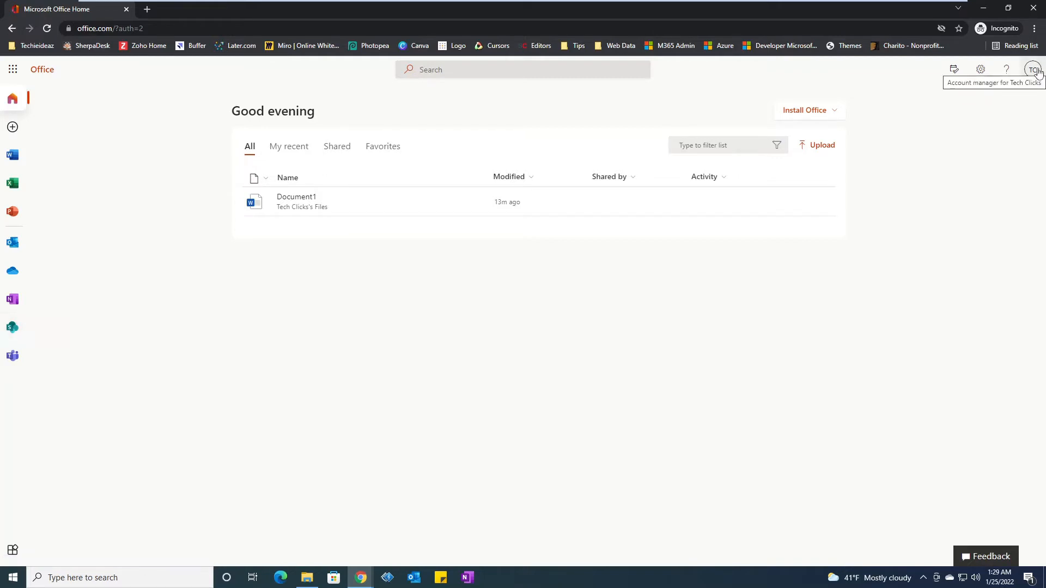
# Open the account manager panel from the profile initials in Office Home.
pyautogui.click(1033, 69)
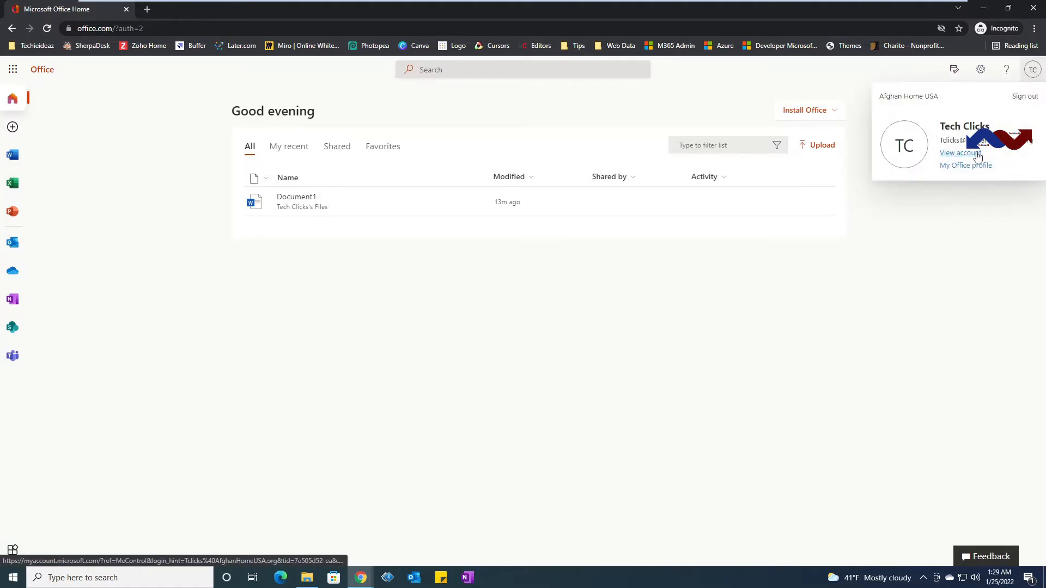
pyautogui.moveTo(937, 158)
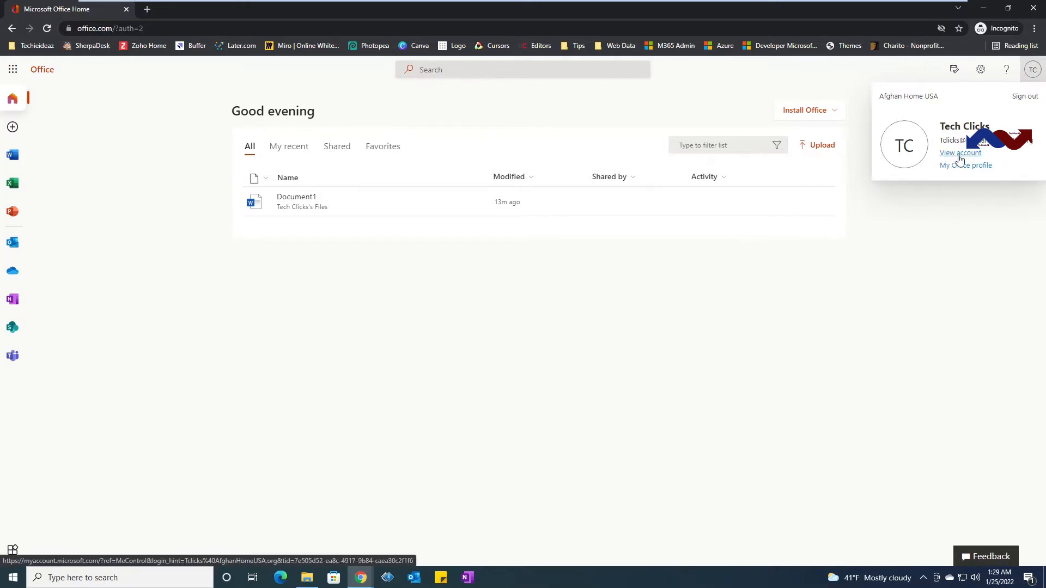
# Open 'View account' to reach the My Account Overview page in a new tab.
pyautogui.click(959, 153)
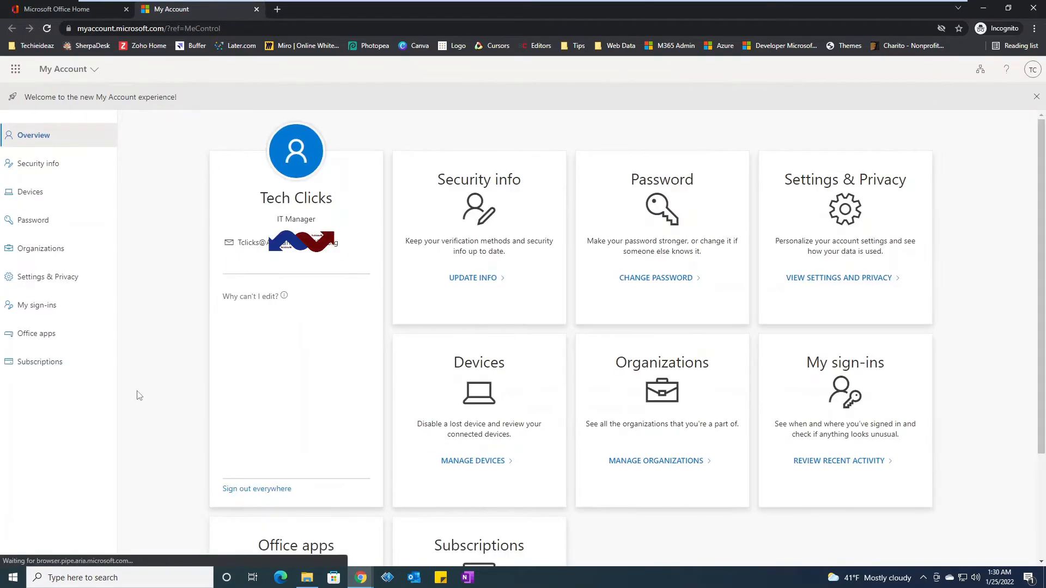
pyautogui.moveTo(489, 283)
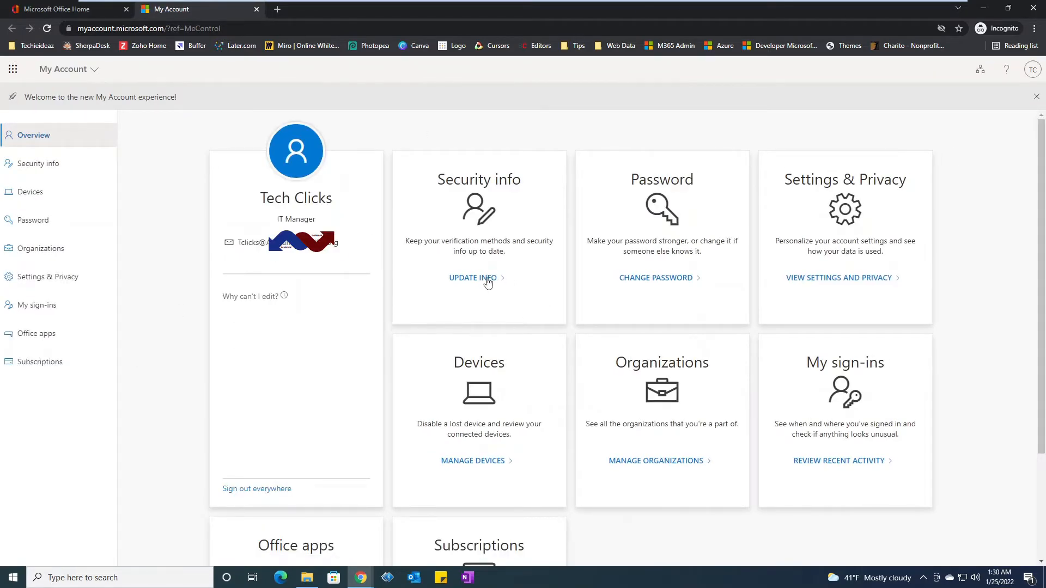
pyautogui.moveTo(757, 276)
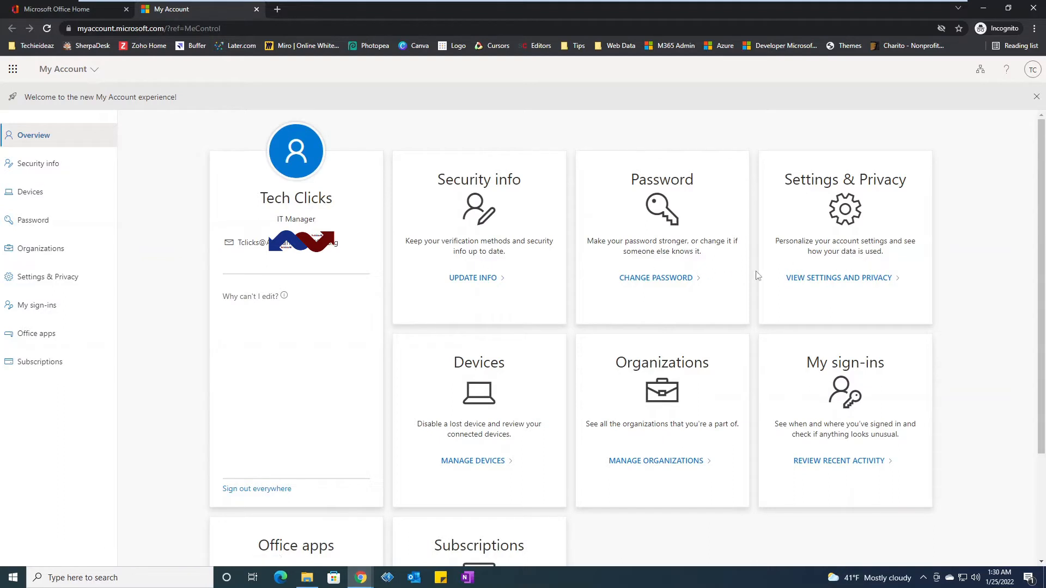
pyautogui.moveTo(846, 267)
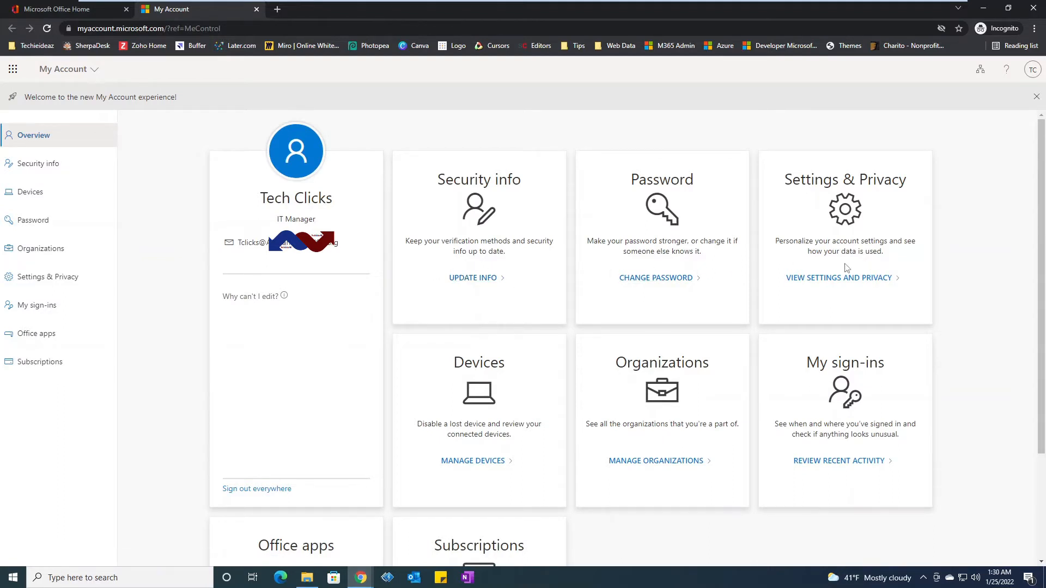
pyautogui.moveTo(505, 293)
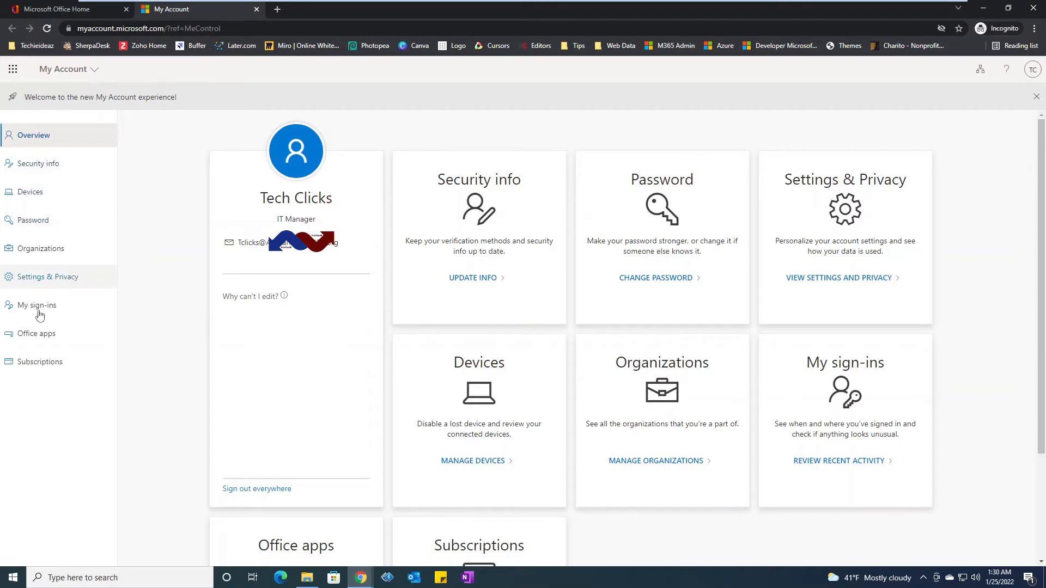
pyautogui.moveTo(39, 166)
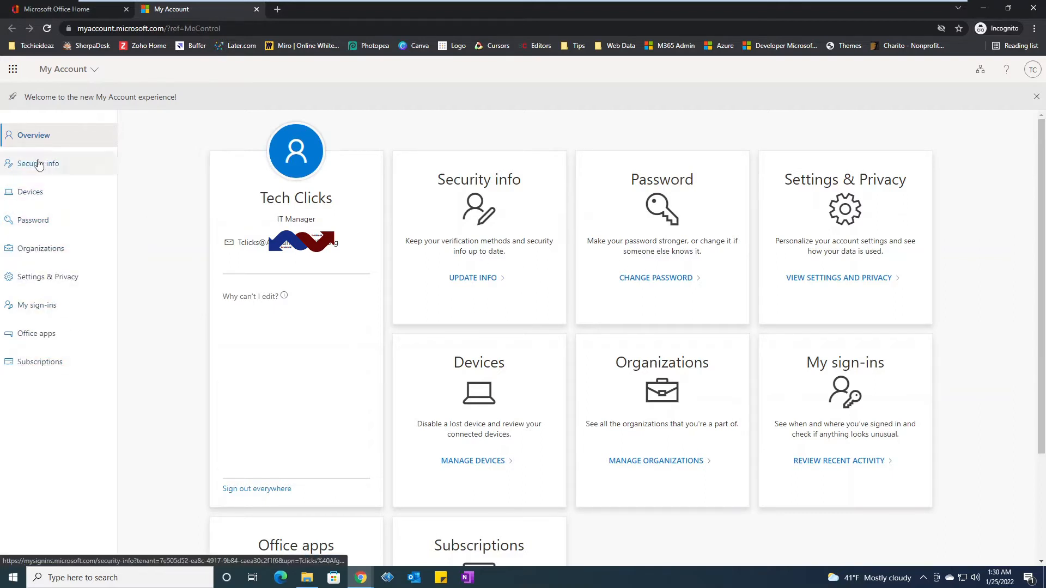
pyautogui.moveTo(39, 164)
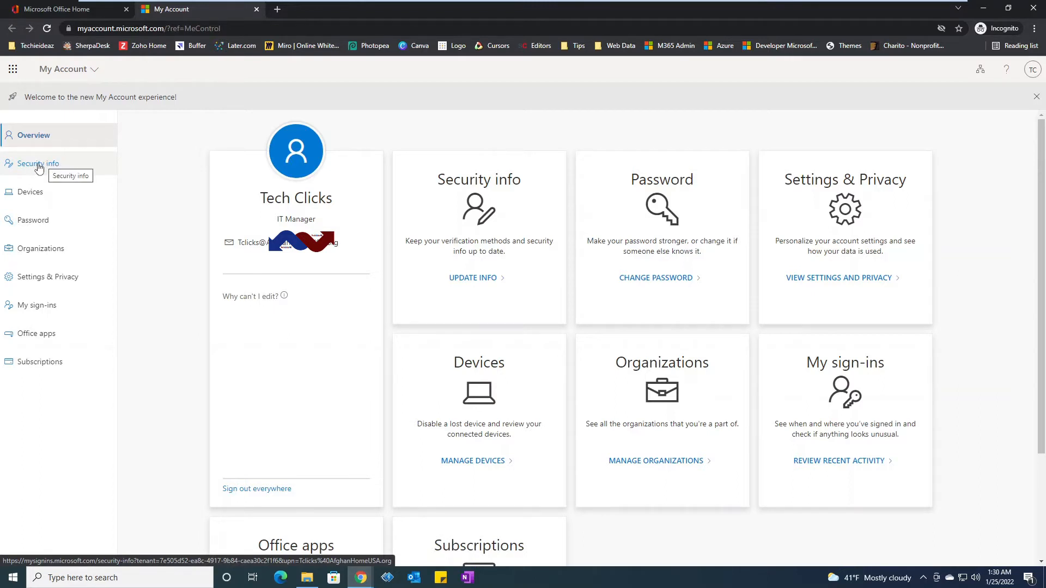
# Open Security info and request a verification text to the phone ending 36.
pyautogui.click(37, 163)
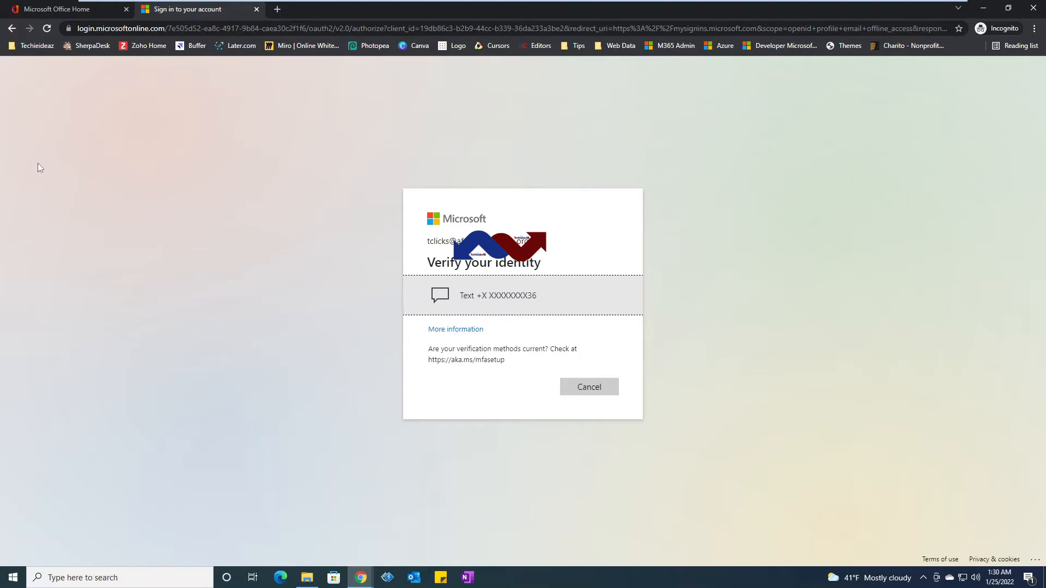
pyautogui.moveTo(267, 397)
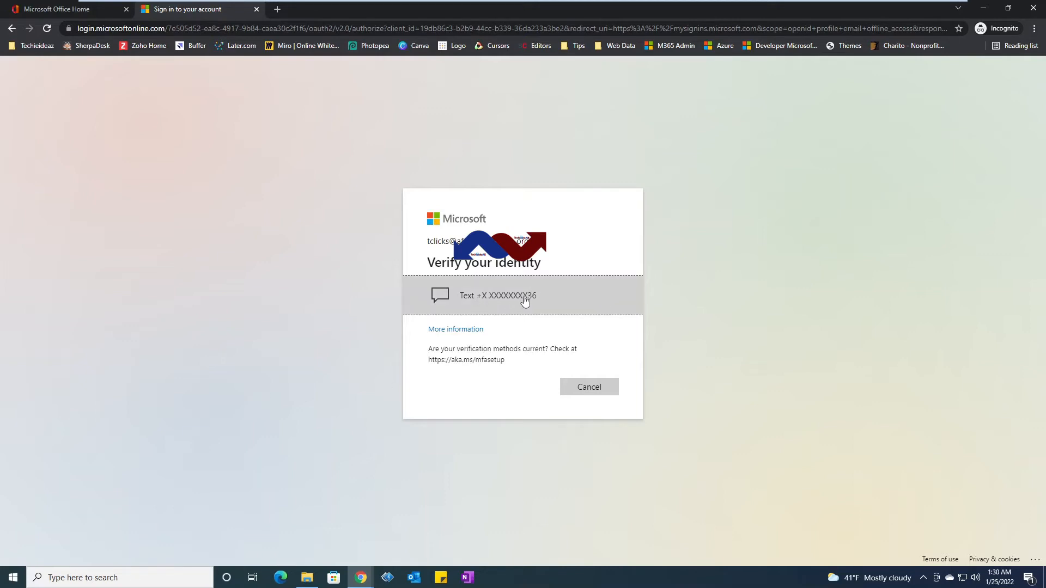
pyautogui.moveTo(607, 291)
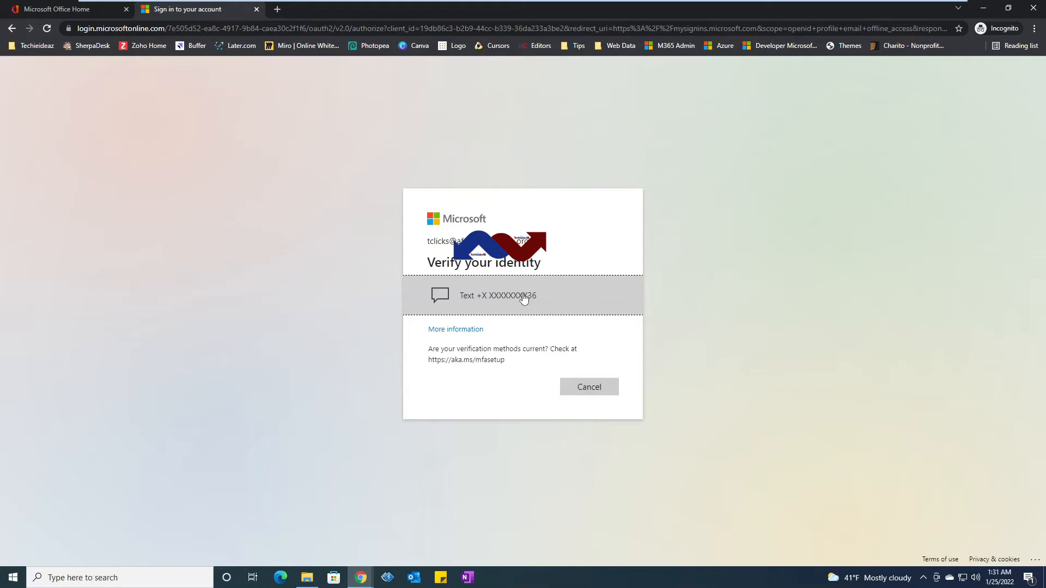
pyautogui.moveTo(548, 304)
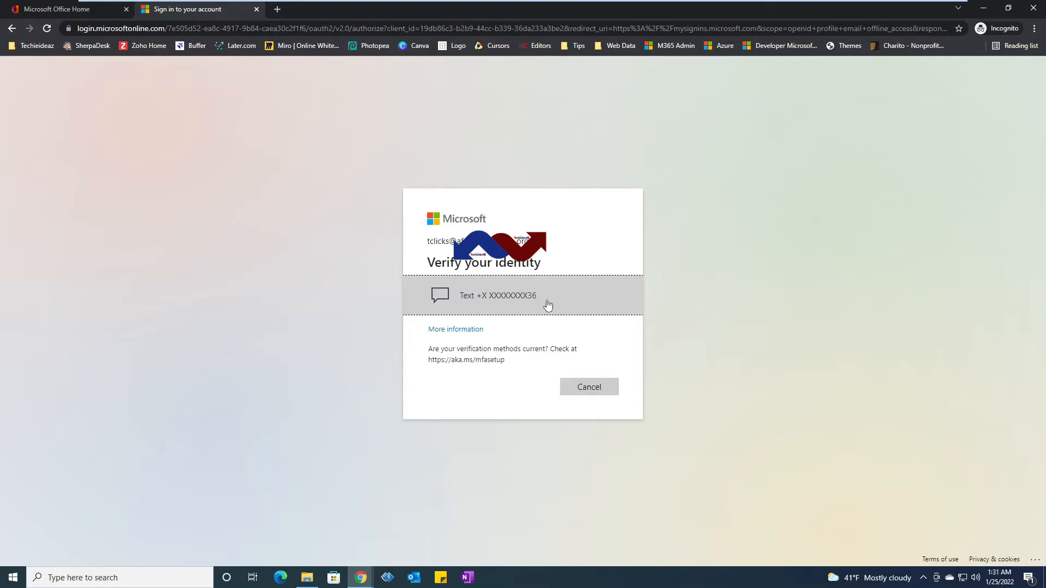
pyautogui.moveTo(507, 305)
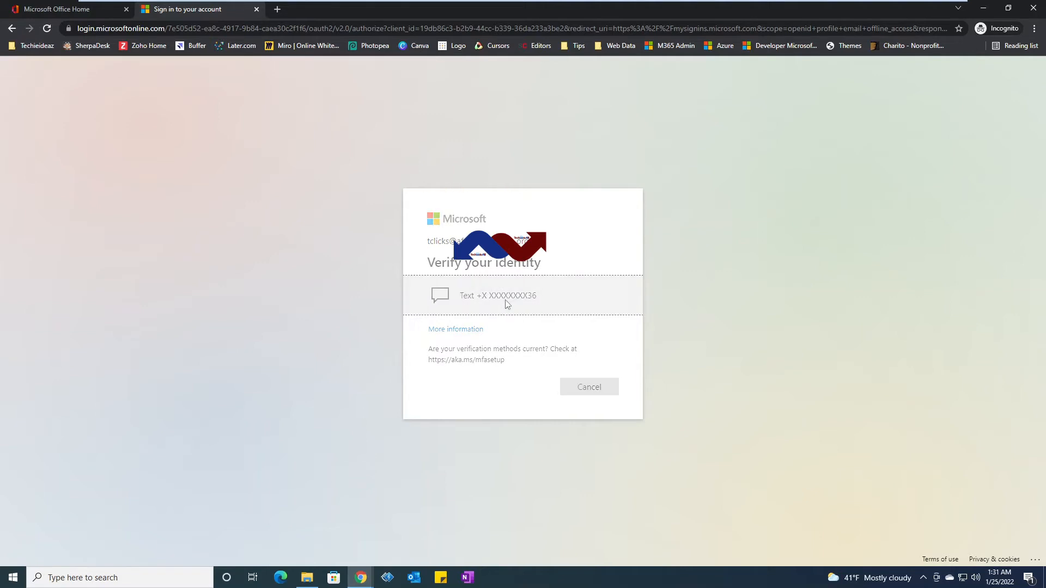
pyautogui.click(498, 296)
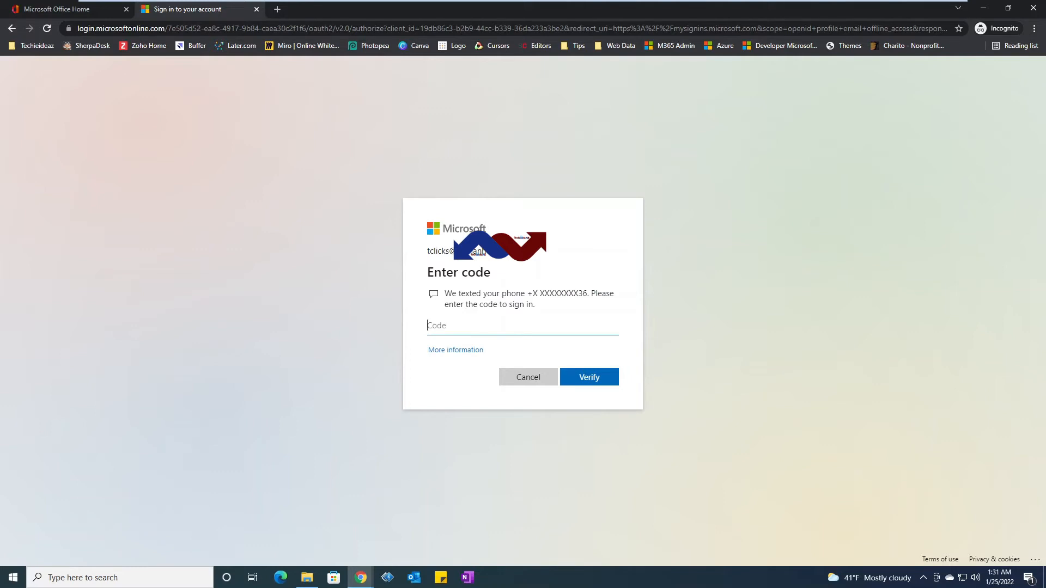
pyautogui.write('770')
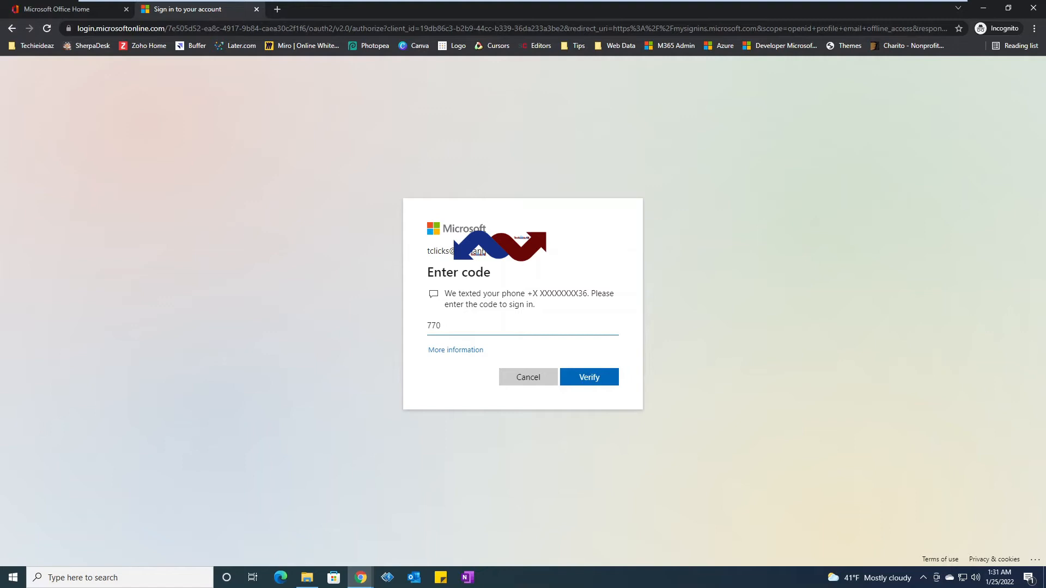
pyautogui.write('859')
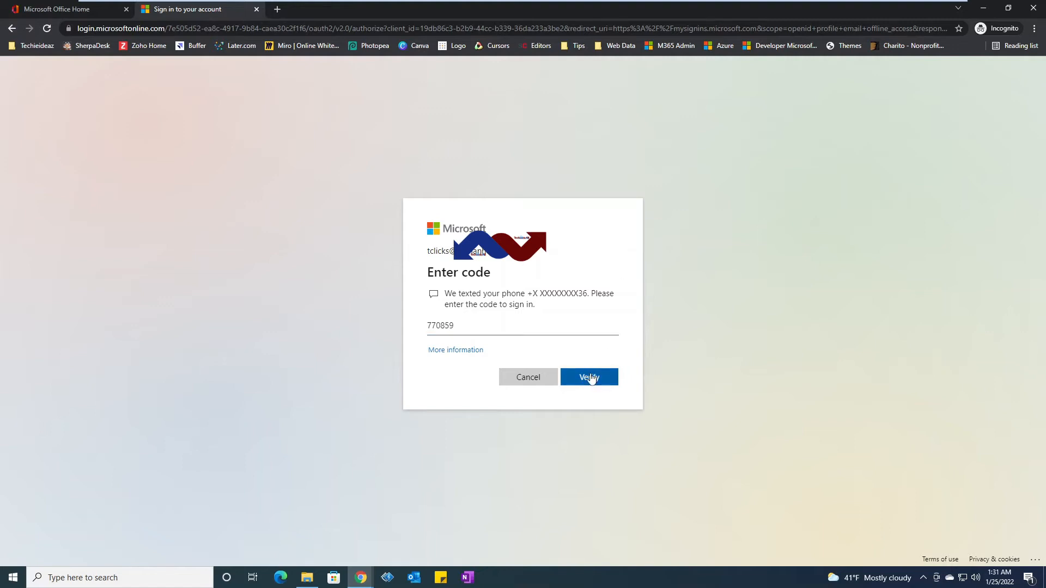
pyautogui.click(589, 376)
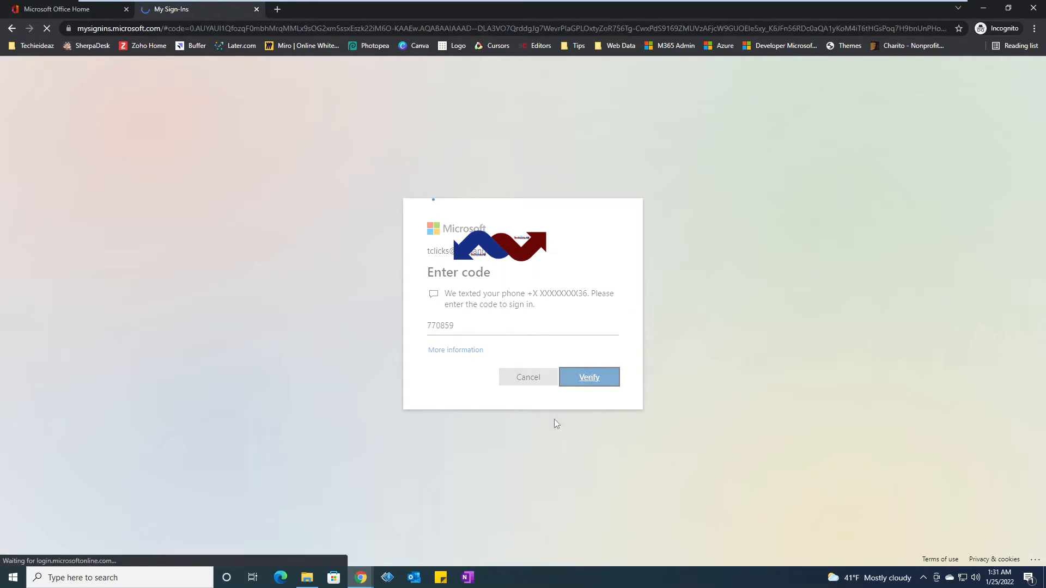
# Load the Security info page listing Phone as the default sign-in method.
pyautogui.click(589, 377)
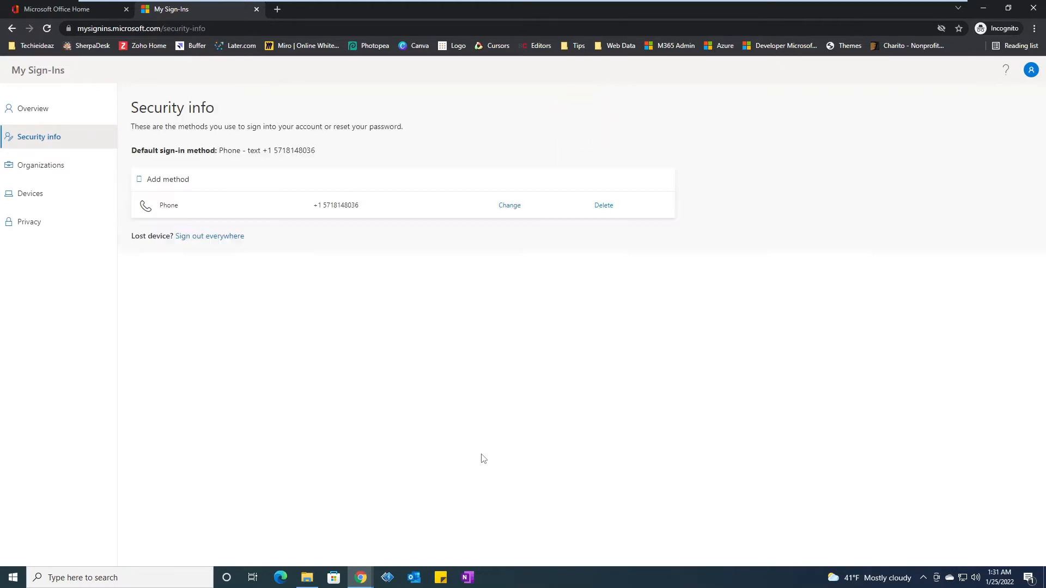
pyautogui.moveTo(376, 169)
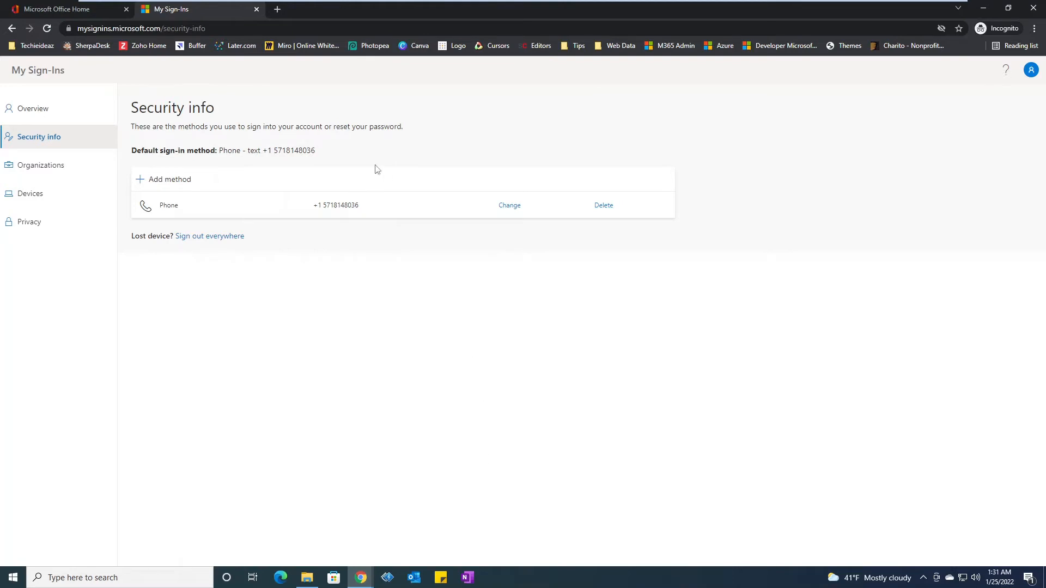
pyautogui.moveTo(515, 212)
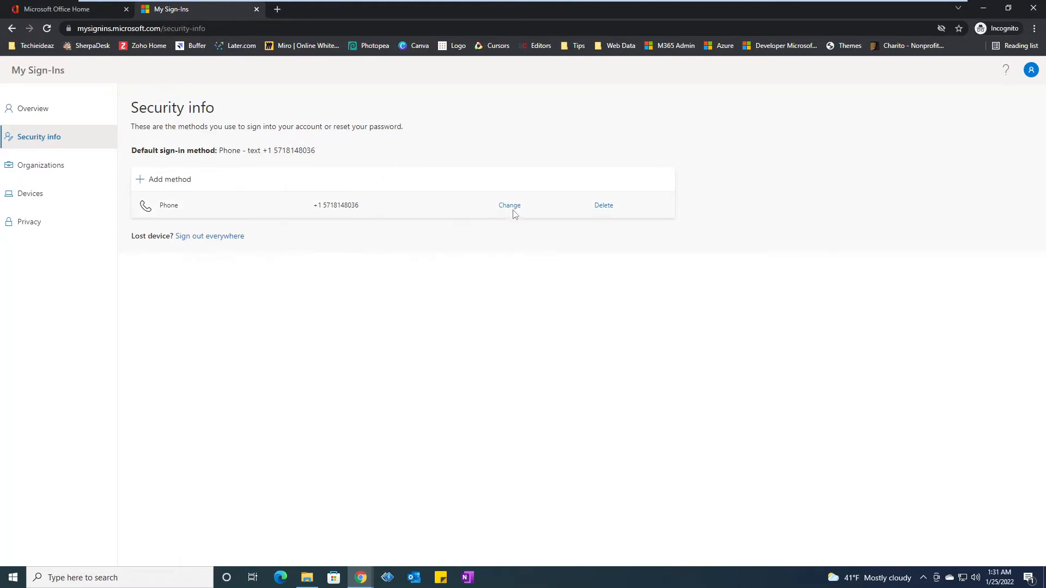
pyautogui.moveTo(509, 205)
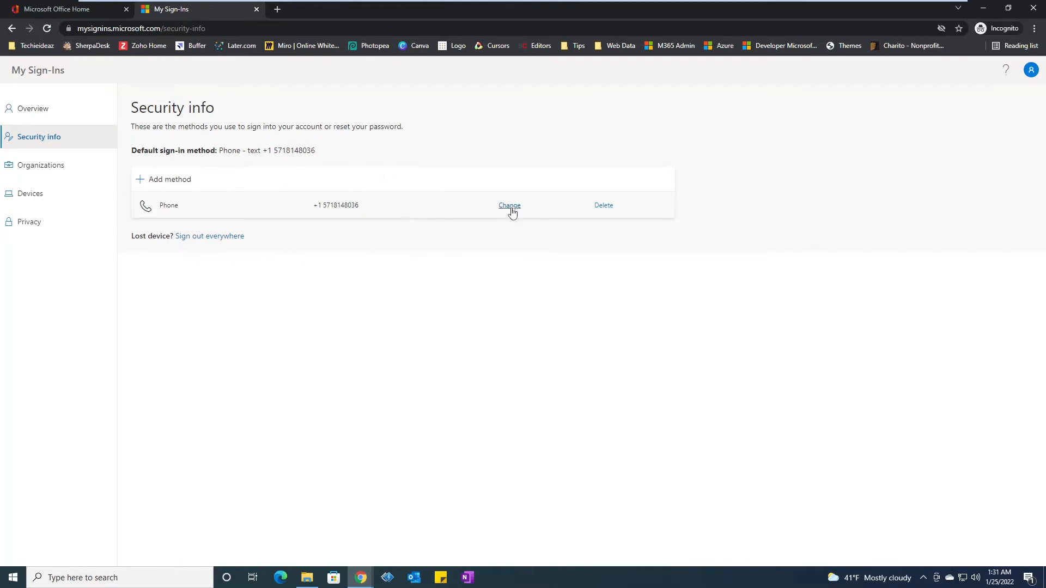
pyautogui.moveTo(610, 212)
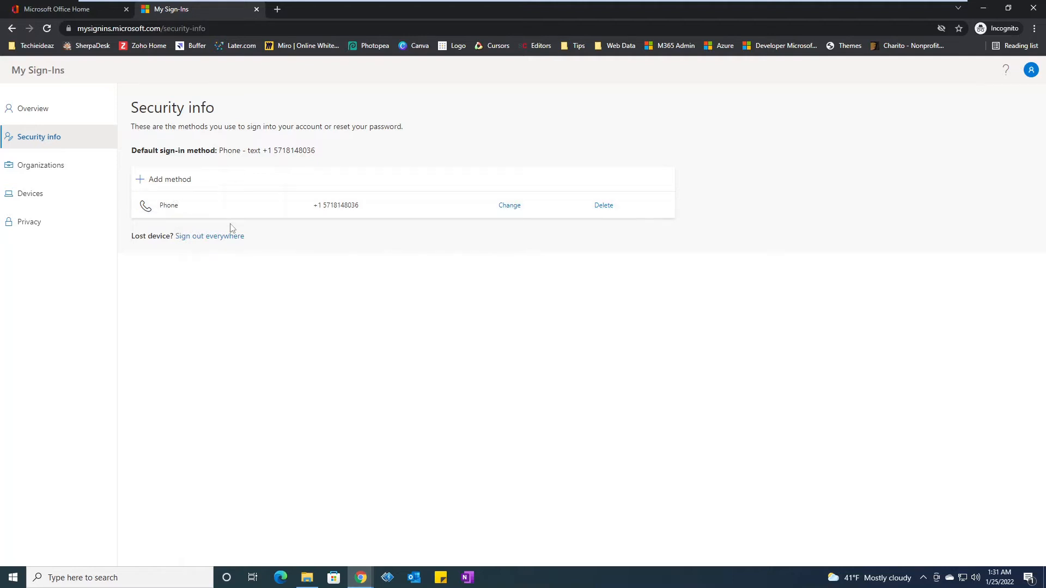
pyautogui.moveTo(210, 237)
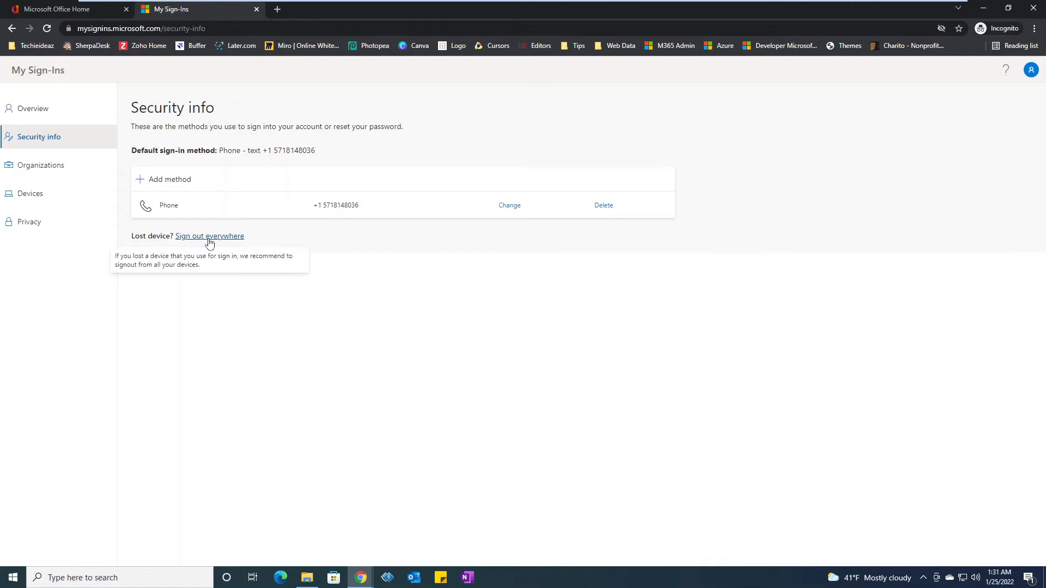
pyautogui.moveTo(537, 327)
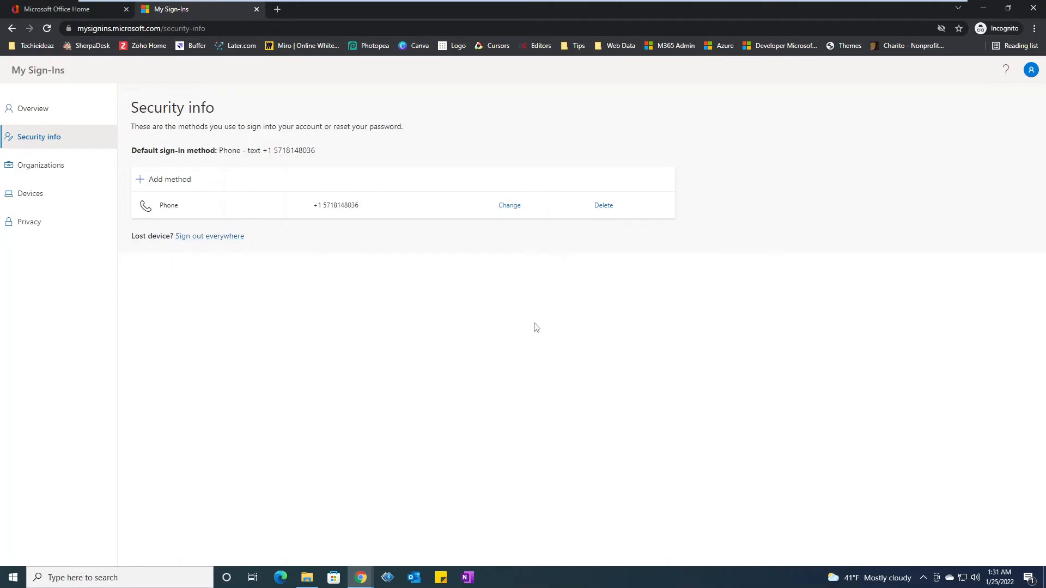
pyautogui.moveTo(169, 192)
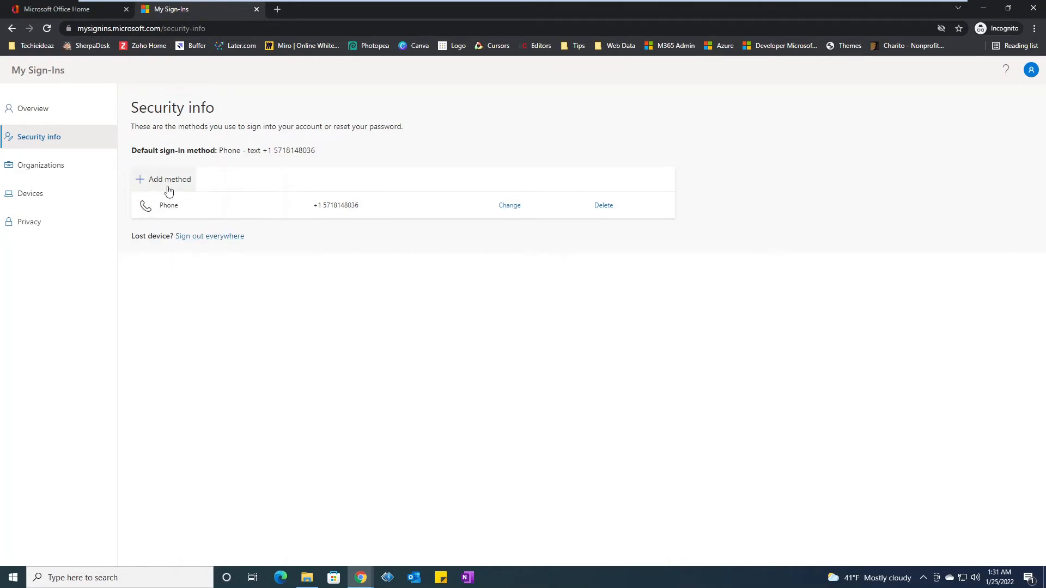
pyautogui.moveTo(172, 185)
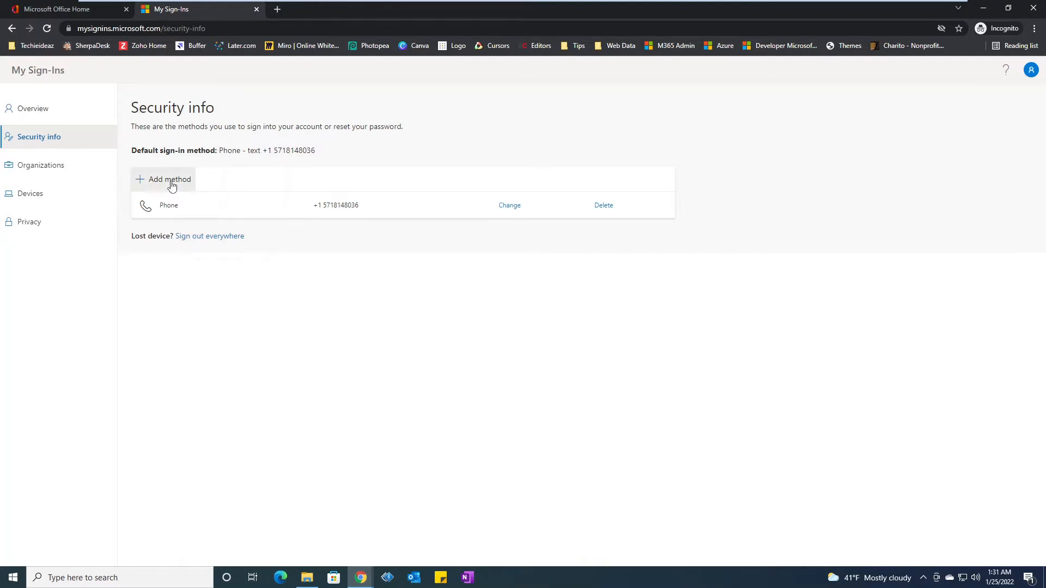
# Choose Authenticator app as the new method in the Add a method dialog.
pyautogui.click(169, 179)
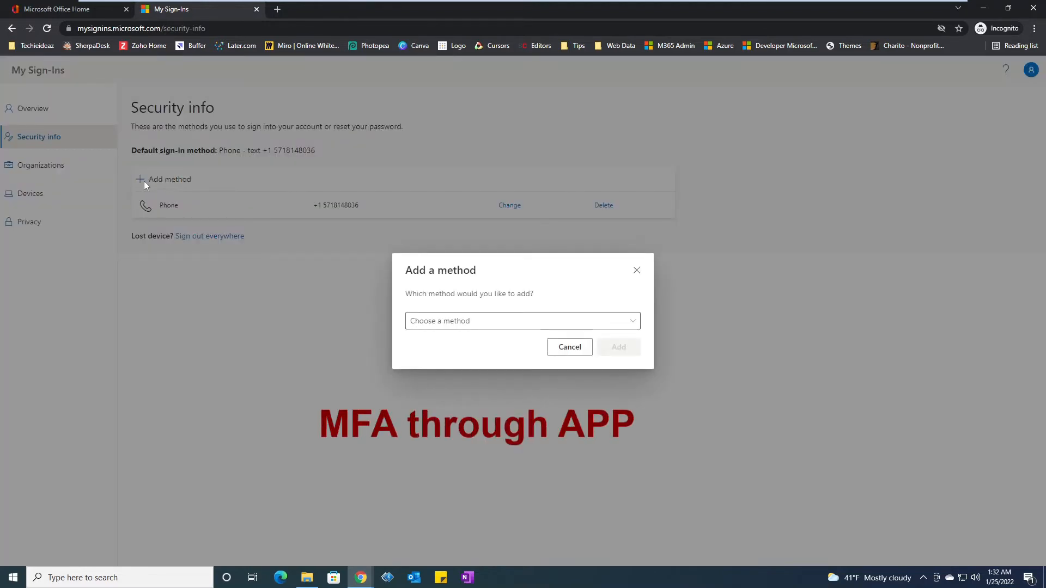
pyautogui.click(522, 321)
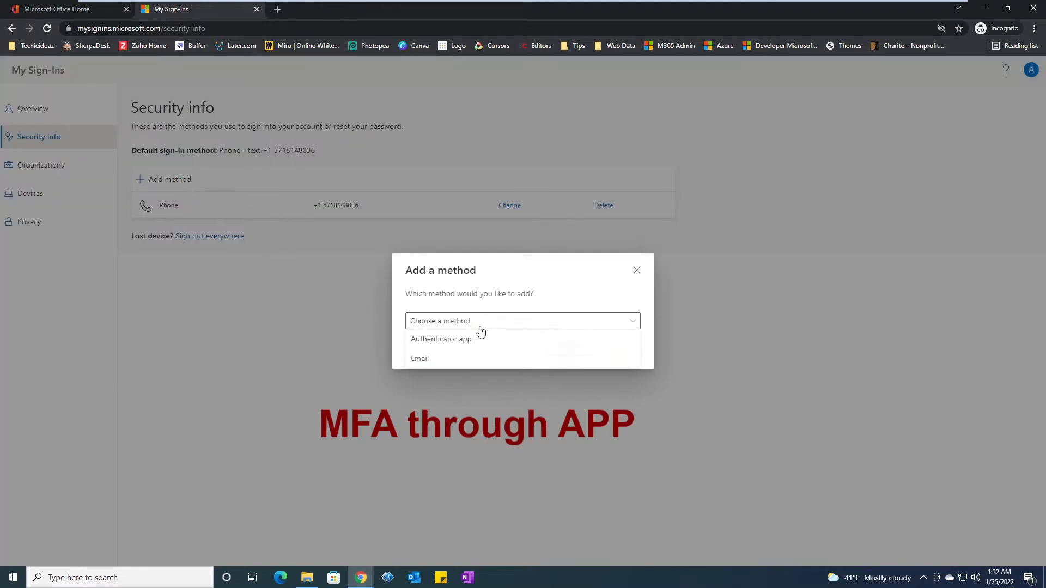
pyautogui.moveTo(441, 345)
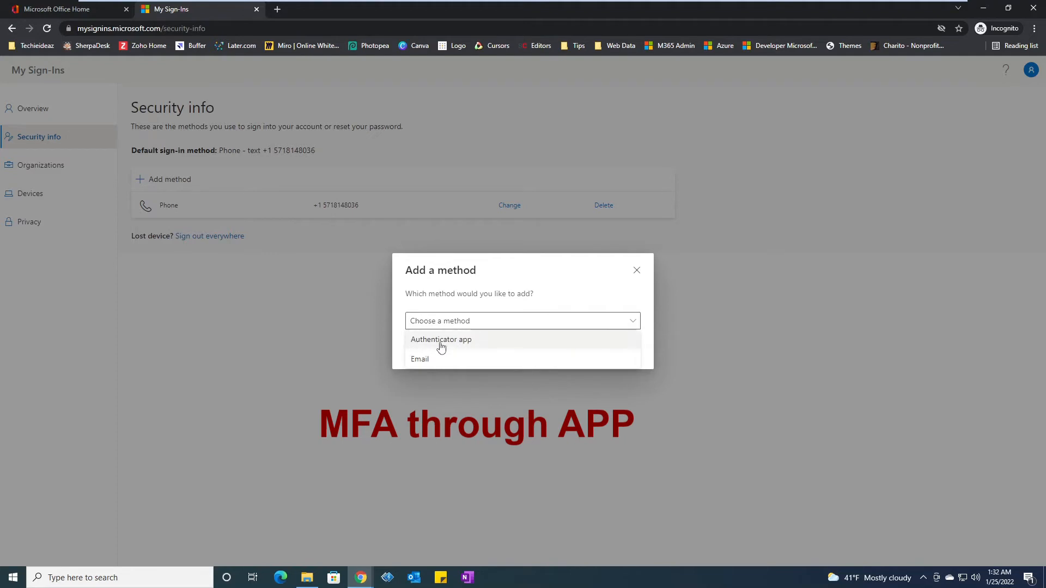
pyautogui.click(440, 339)
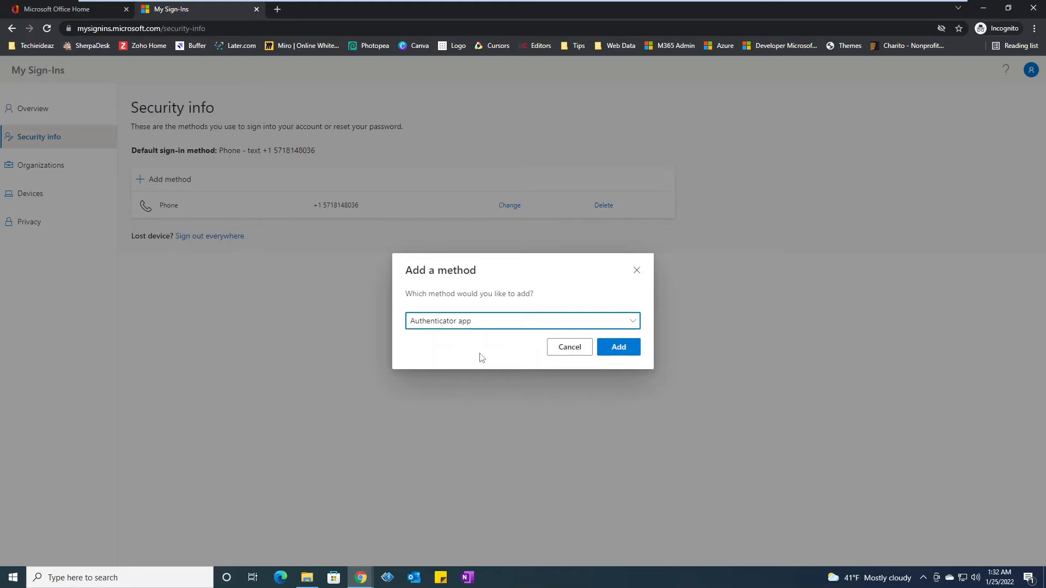
pyautogui.moveTo(212, 211)
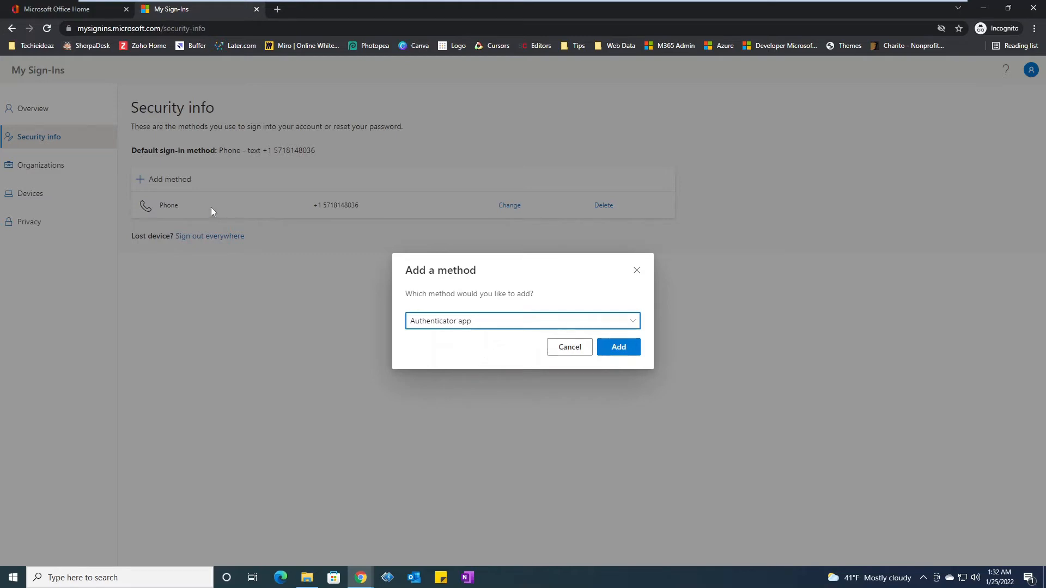
pyautogui.moveTo(474, 345)
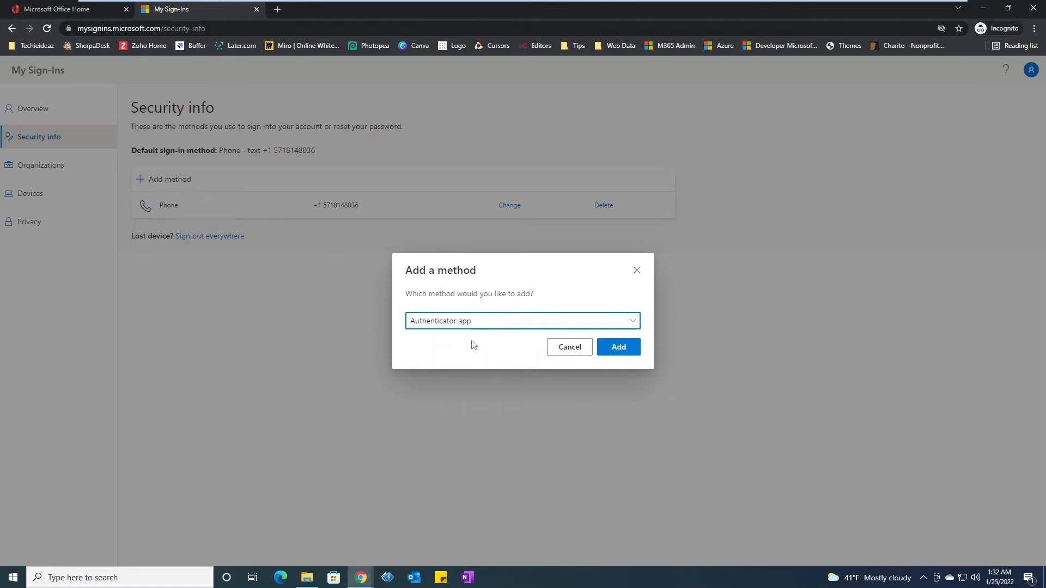
pyautogui.moveTo(440, 331)
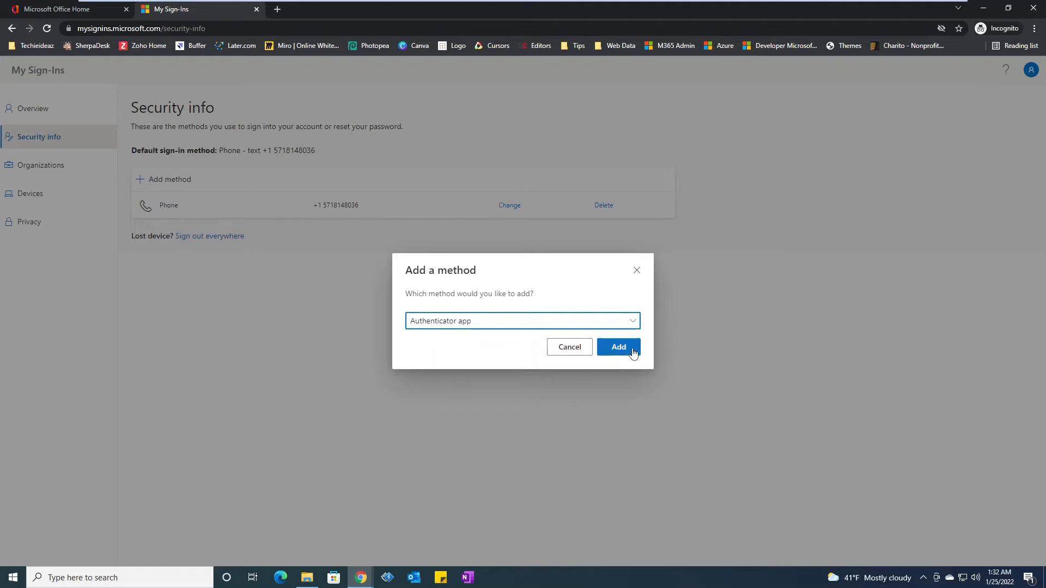
# Add the Authenticator app method and follow its 'Download now' link.
pyautogui.click(618, 346)
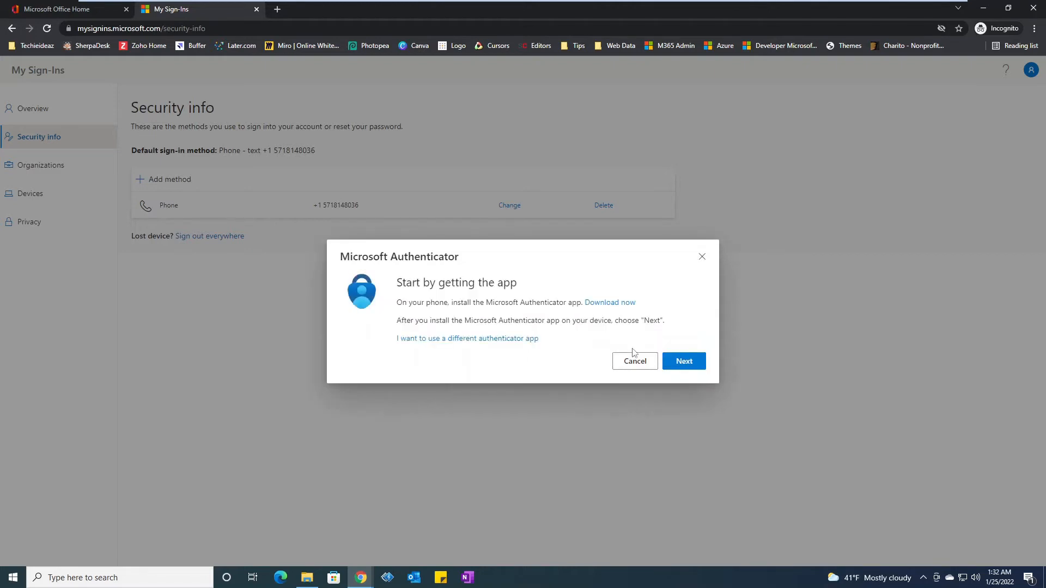
pyautogui.moveTo(573, 340)
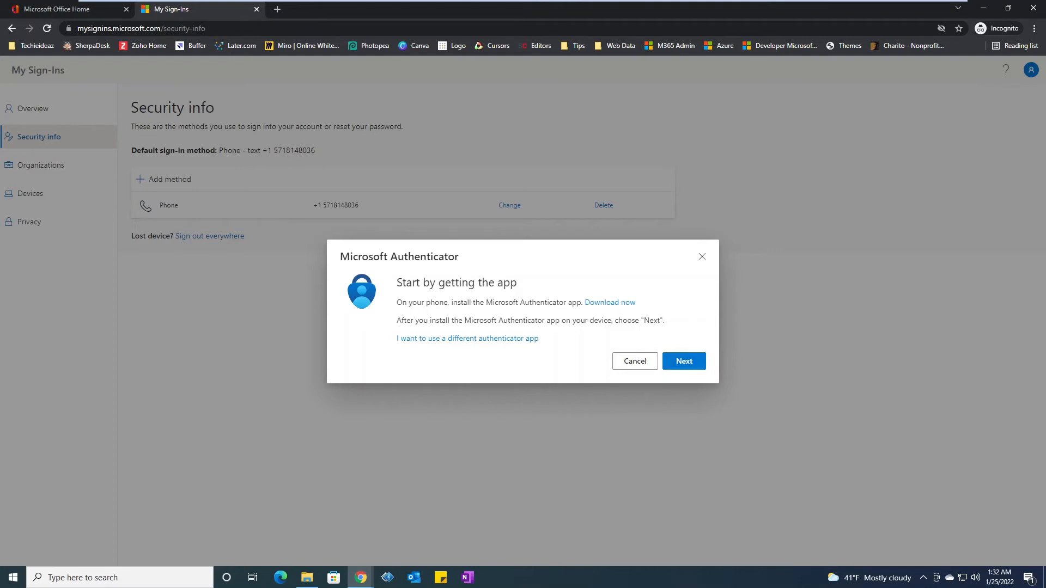
pyautogui.moveTo(608, 302)
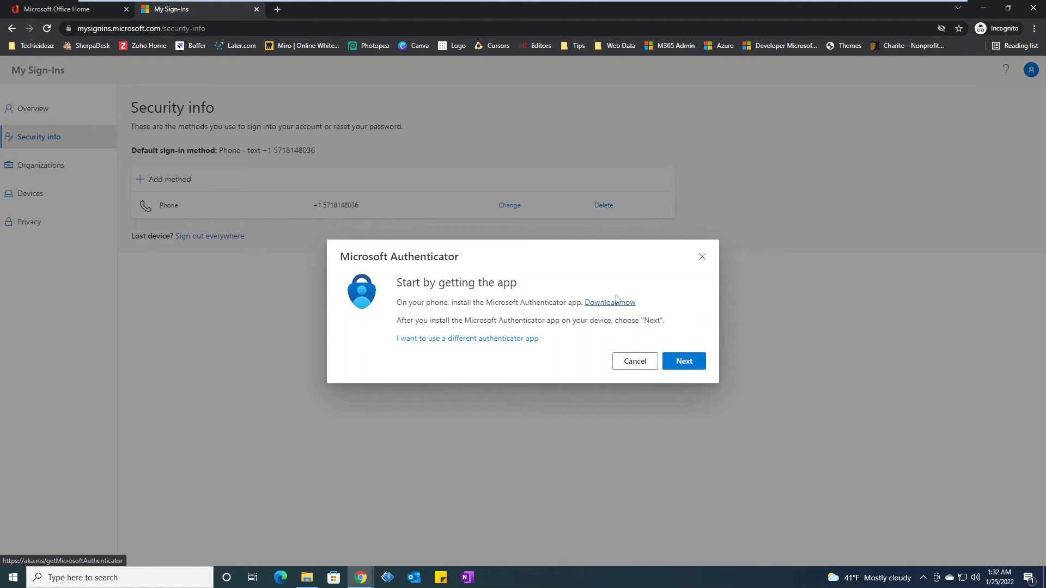
pyautogui.moveTo(612, 306)
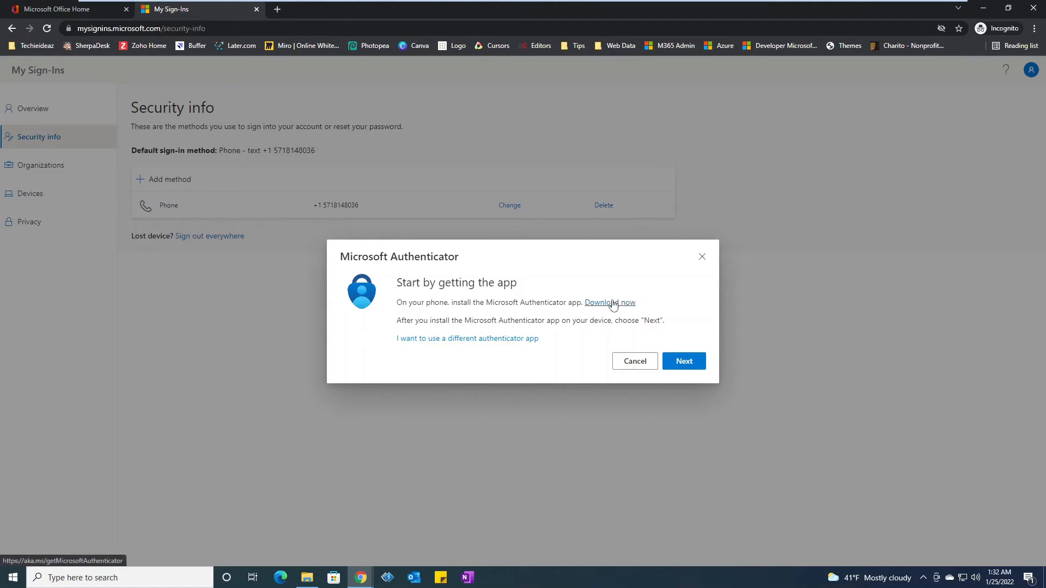
pyautogui.click(609, 303)
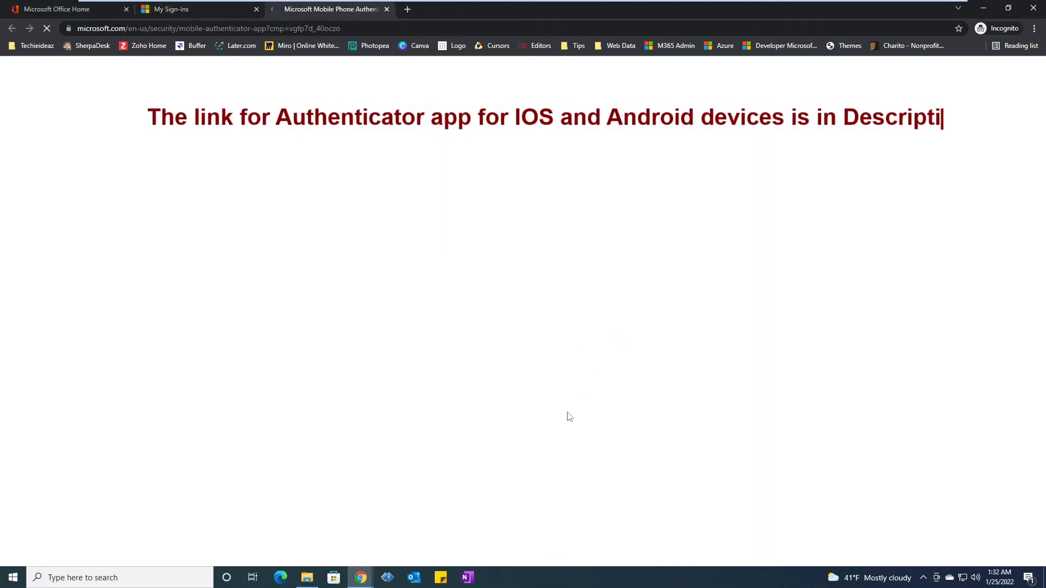
# Review the Google Play and App Store QR codes, then return to My Sign-Ins.
pyautogui.write('on.')
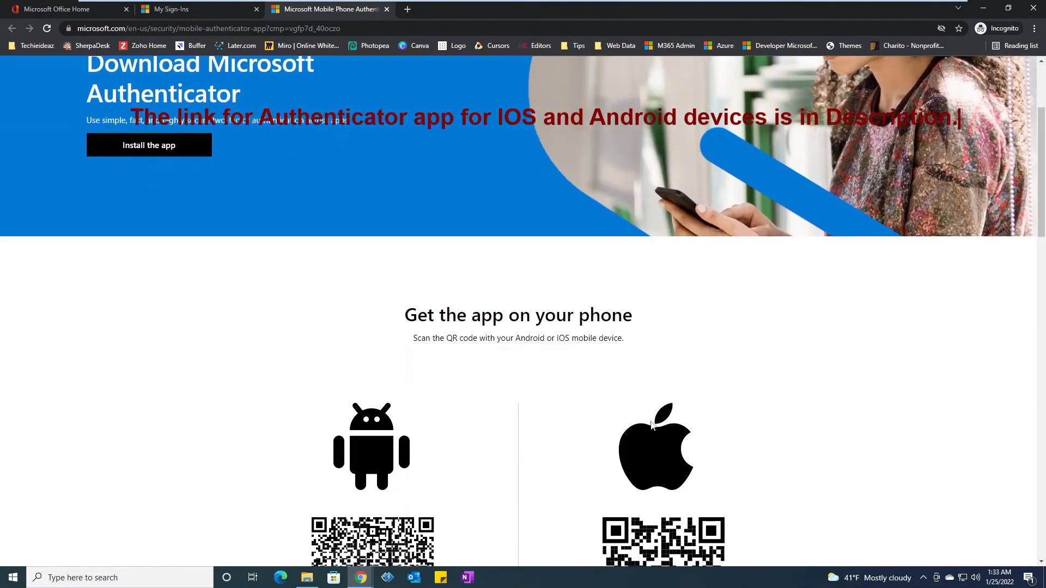
pyautogui.scroll(-3)
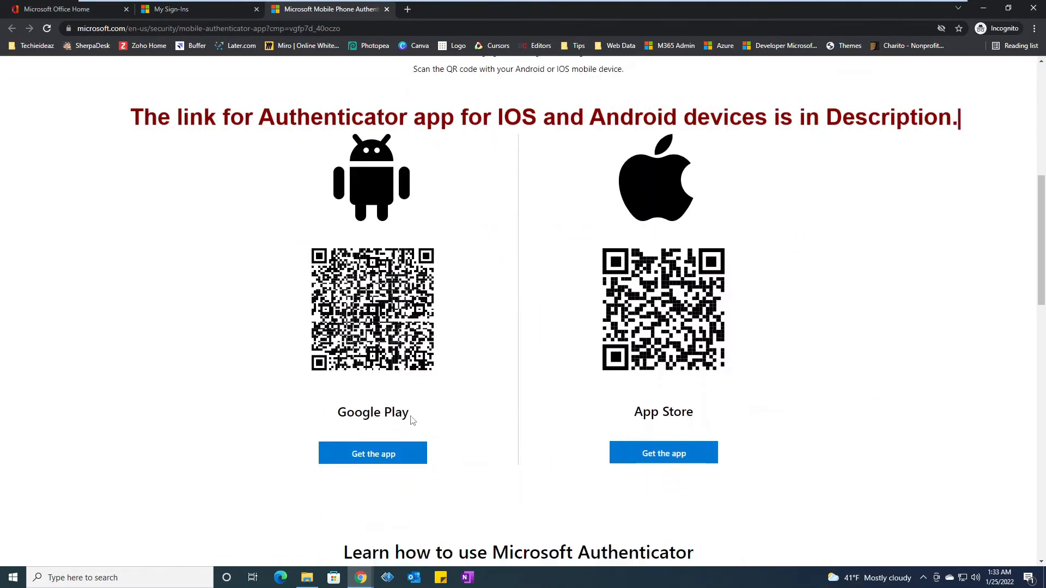
pyautogui.doubleClick(372, 411)
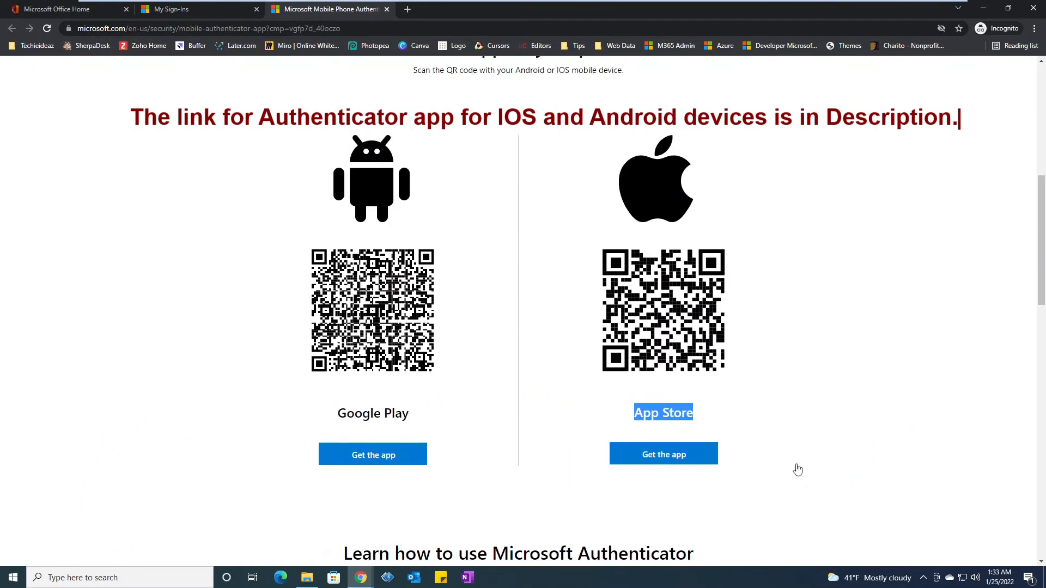
pyautogui.scroll(3)
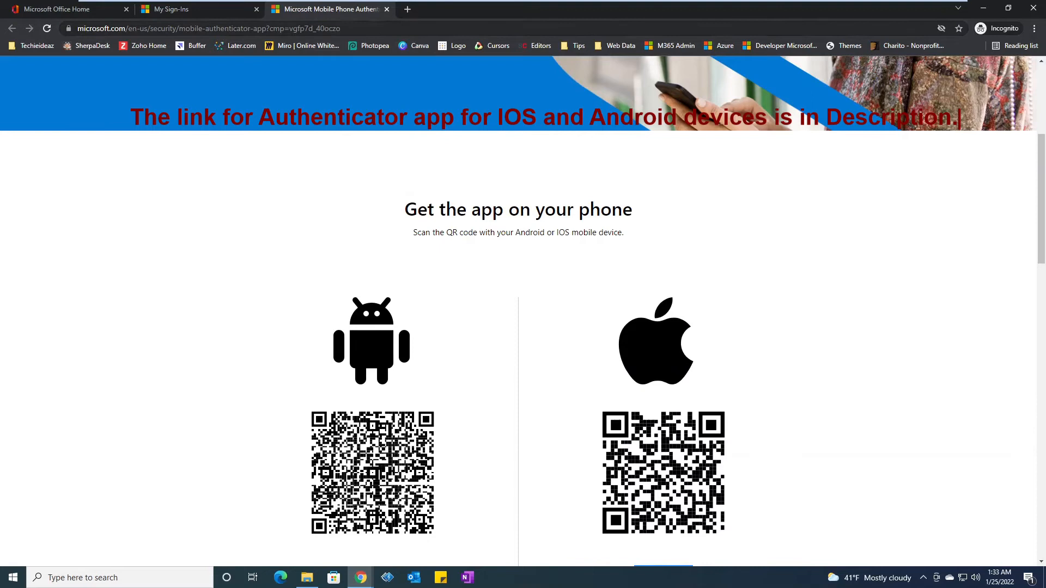
pyautogui.click(191, 28)
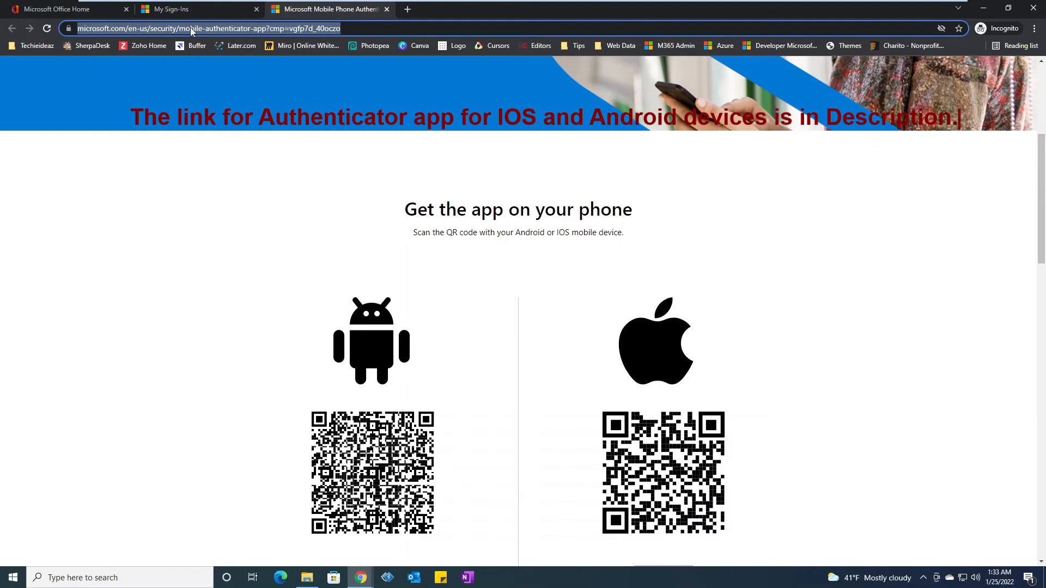
pyautogui.moveTo(742, 374)
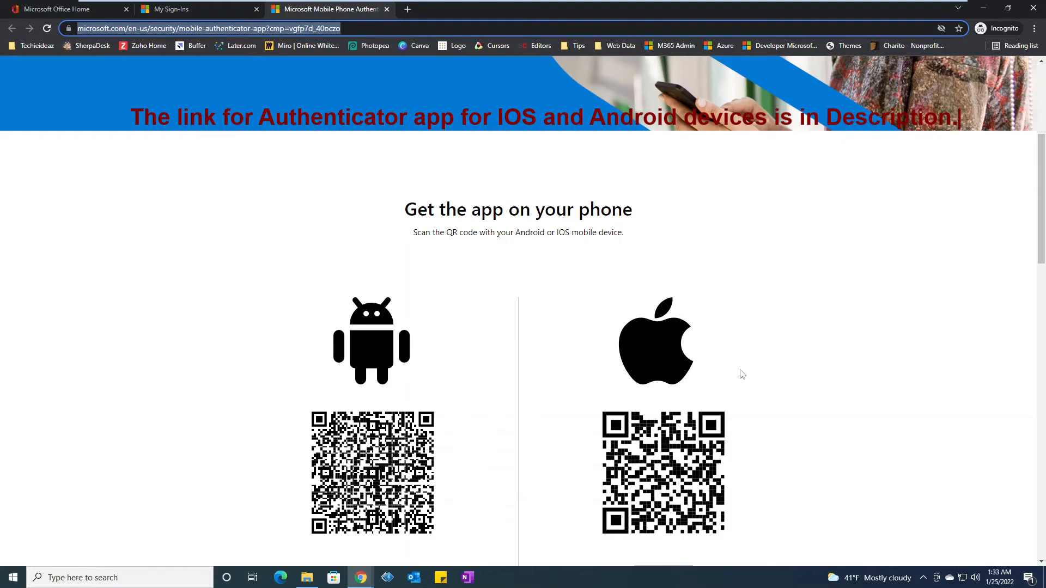
pyautogui.scroll(-3)
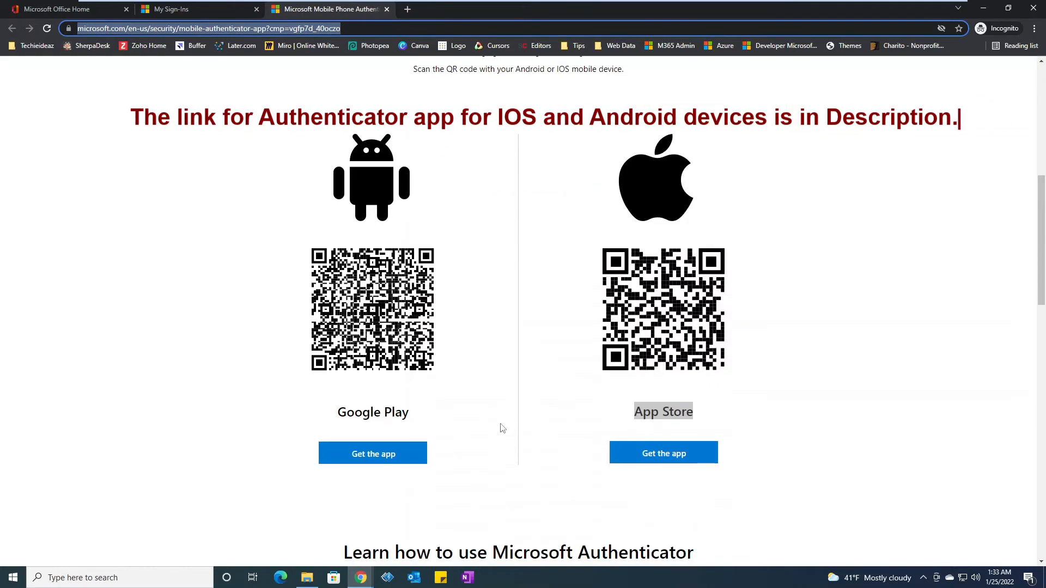
pyautogui.moveTo(336, 417)
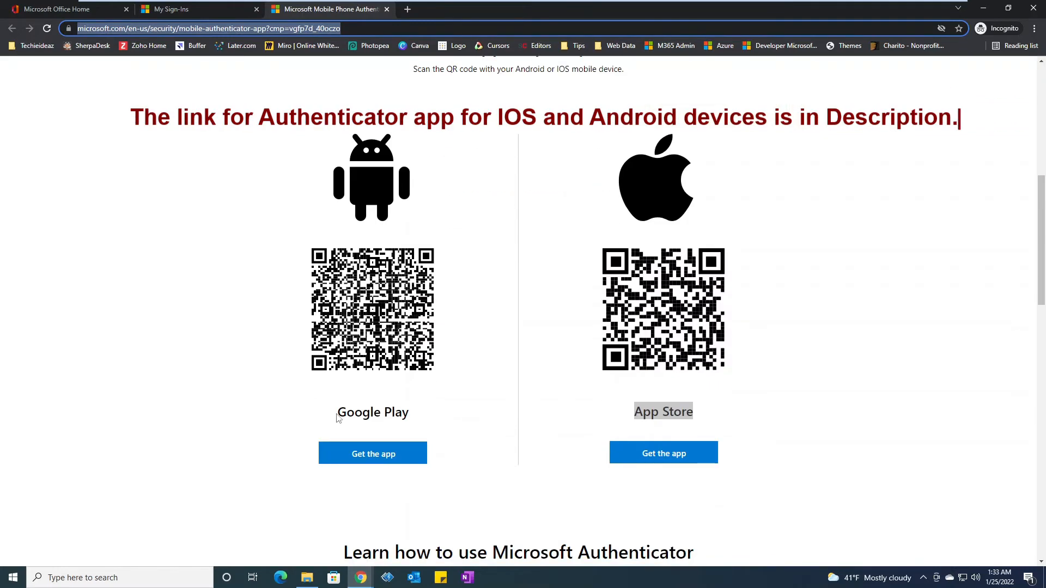
pyautogui.doubleClick(372, 412)
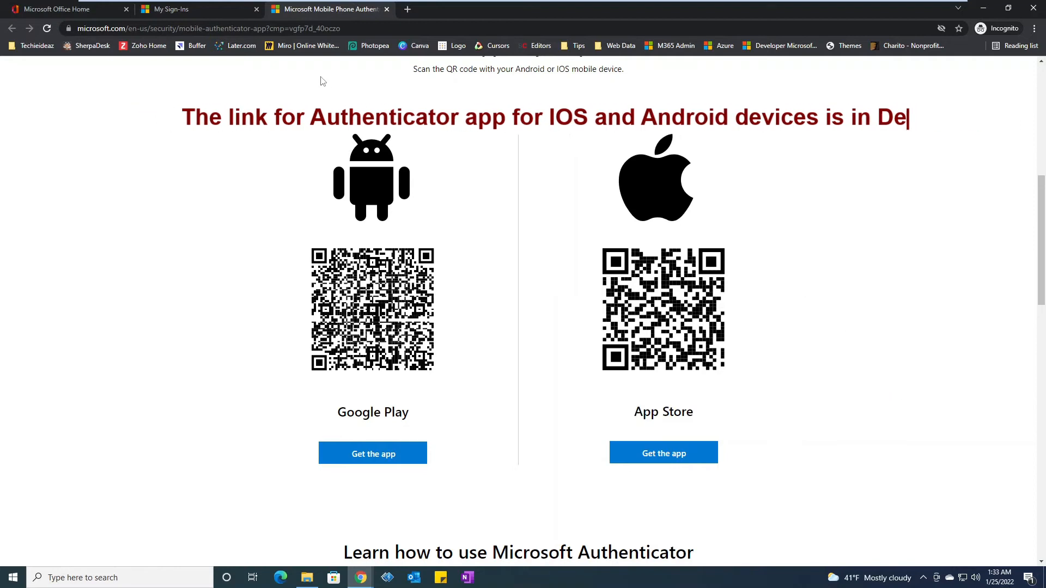
pyautogui.click(171, 9)
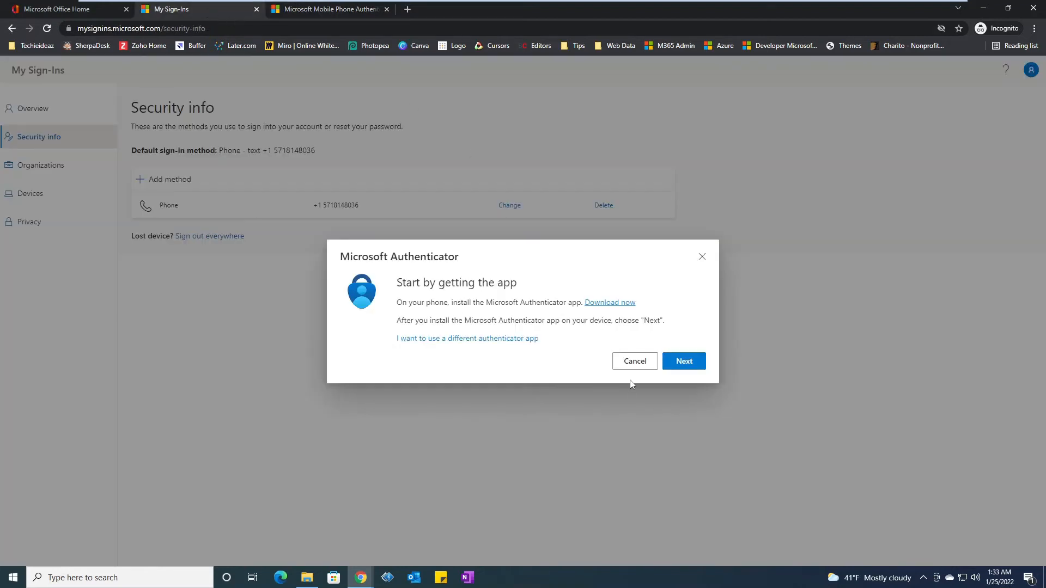
pyautogui.moveTo(627, 369)
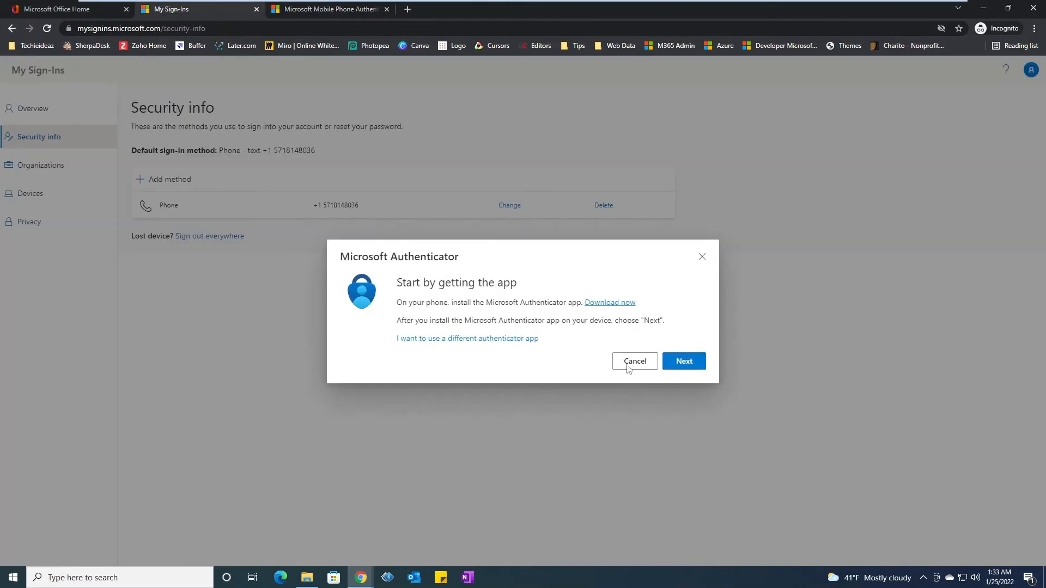
# Advance past the 'Set up your account' step to the pairing QR code.
pyautogui.click(683, 361)
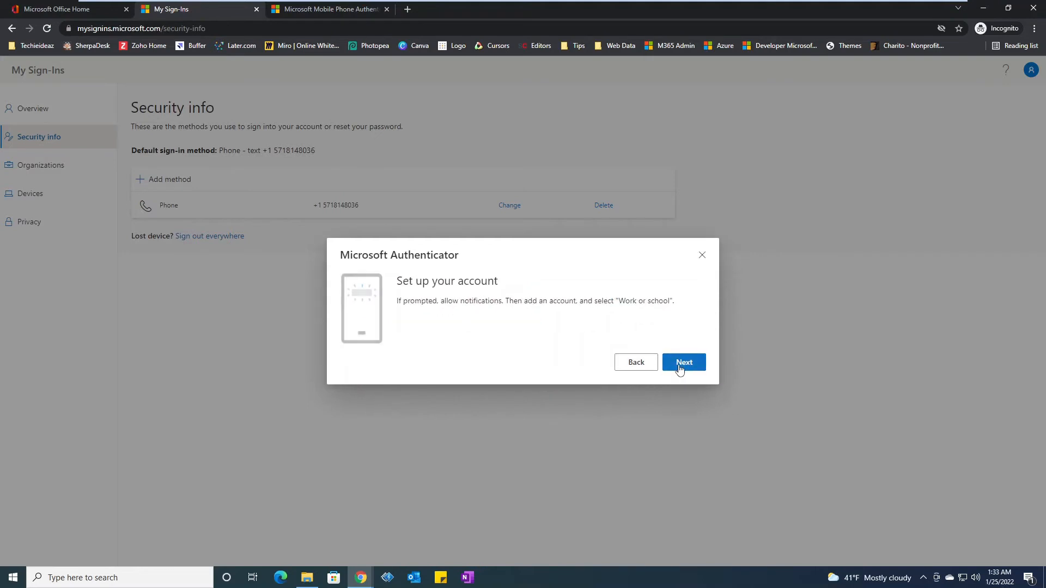
pyautogui.moveTo(417, 360)
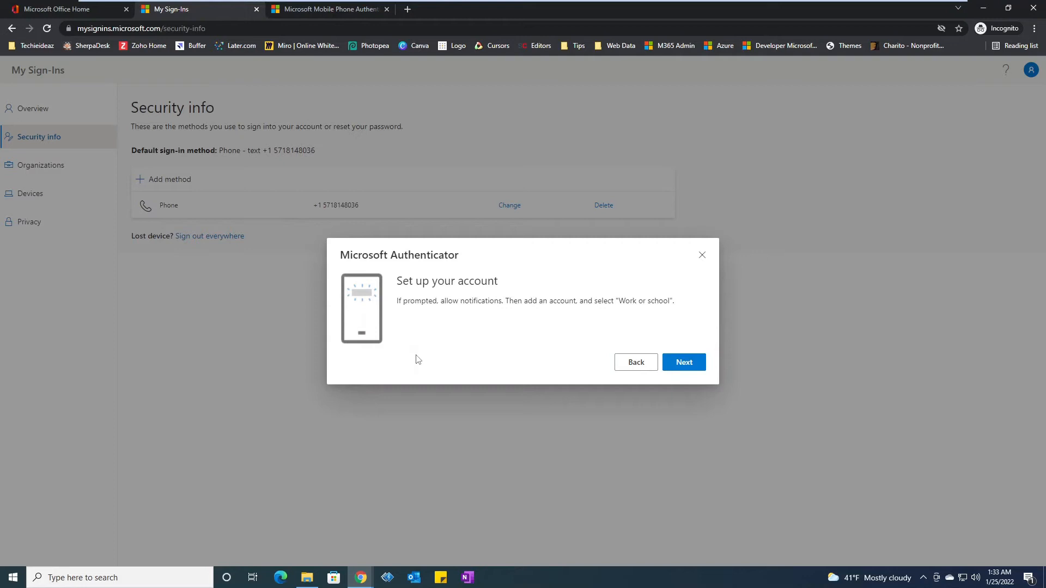
pyautogui.moveTo(445, 347)
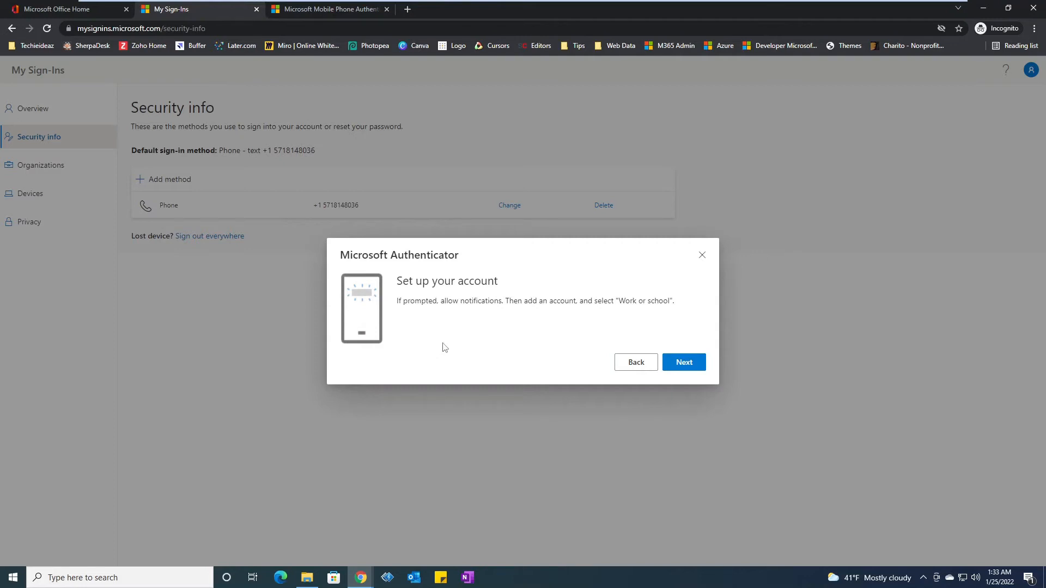
pyautogui.moveTo(509, 312)
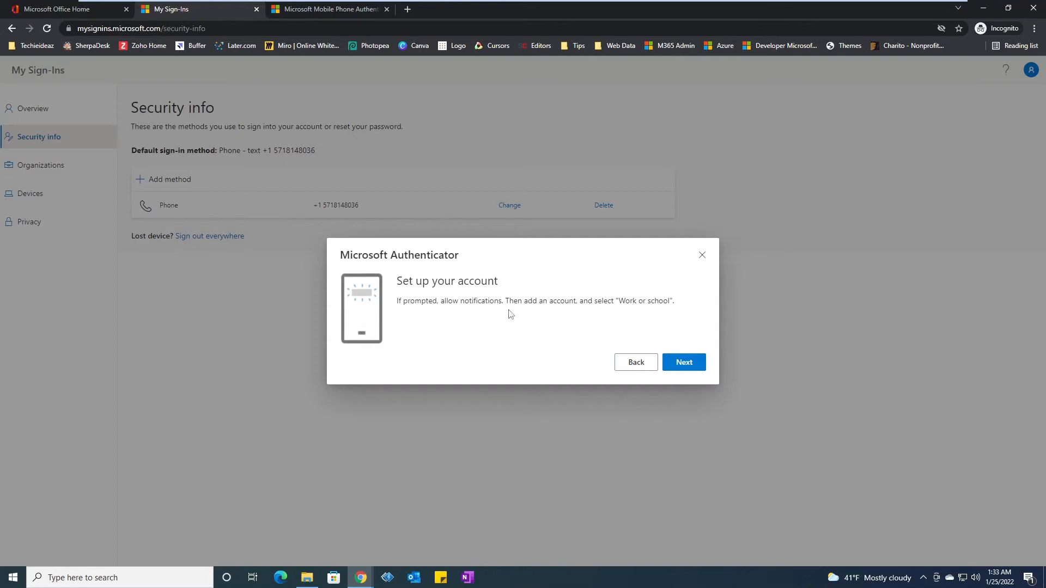
pyautogui.moveTo(599, 319)
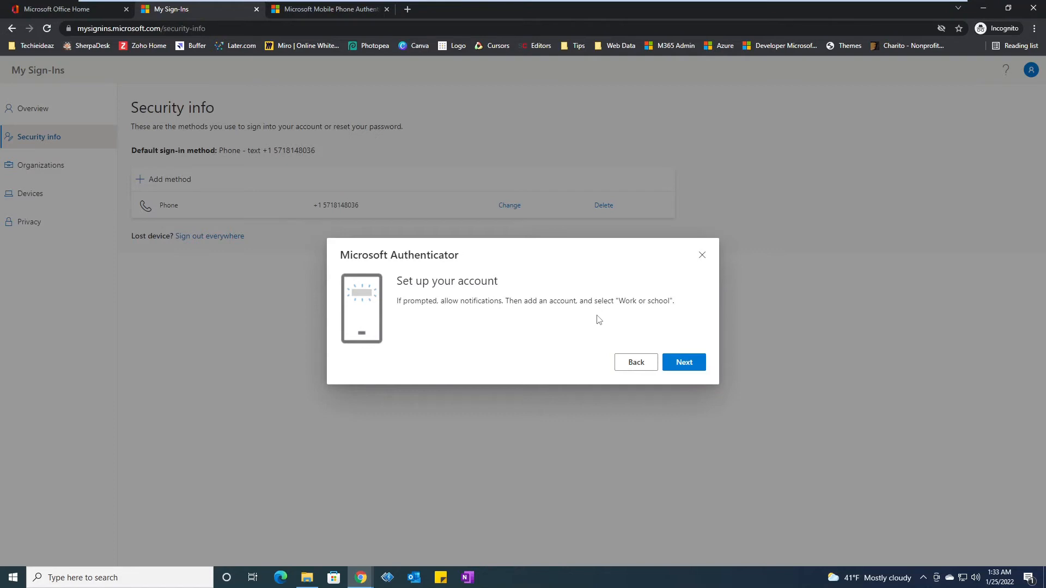
pyautogui.moveTo(411, 313)
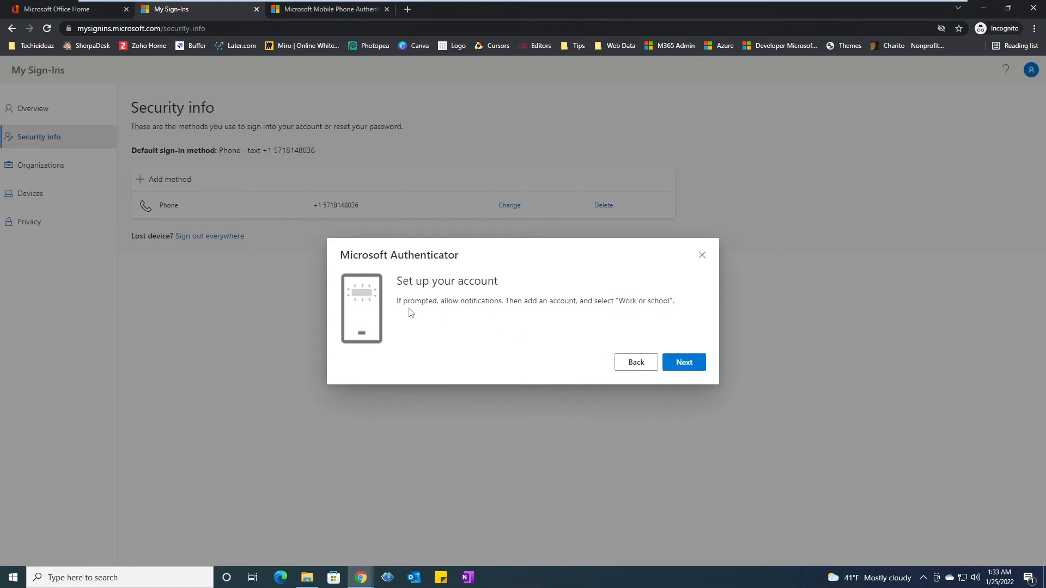
pyautogui.moveTo(396, 301); pyautogui.dragTo(674, 300)
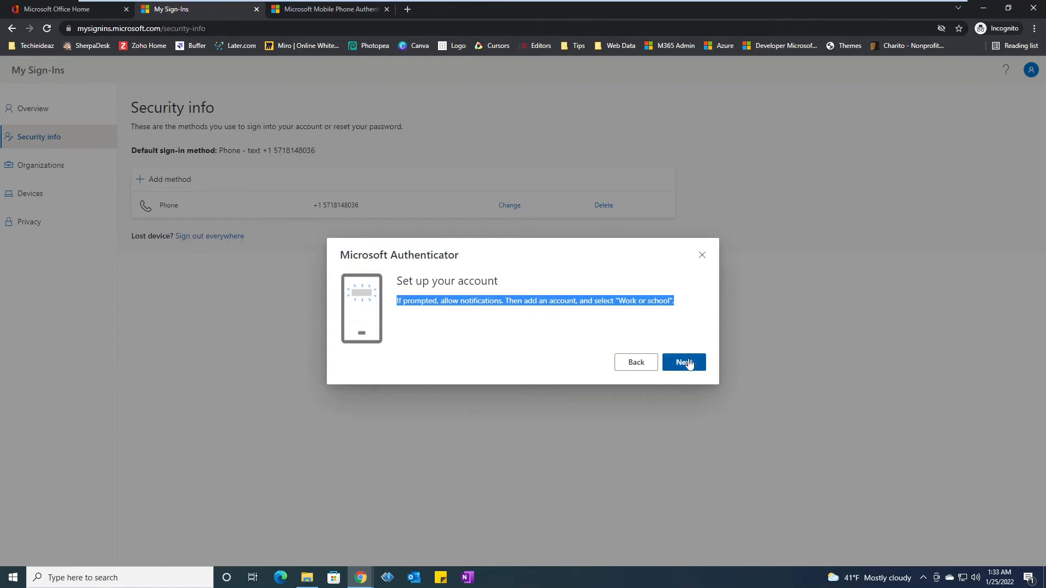
pyautogui.click(684, 362)
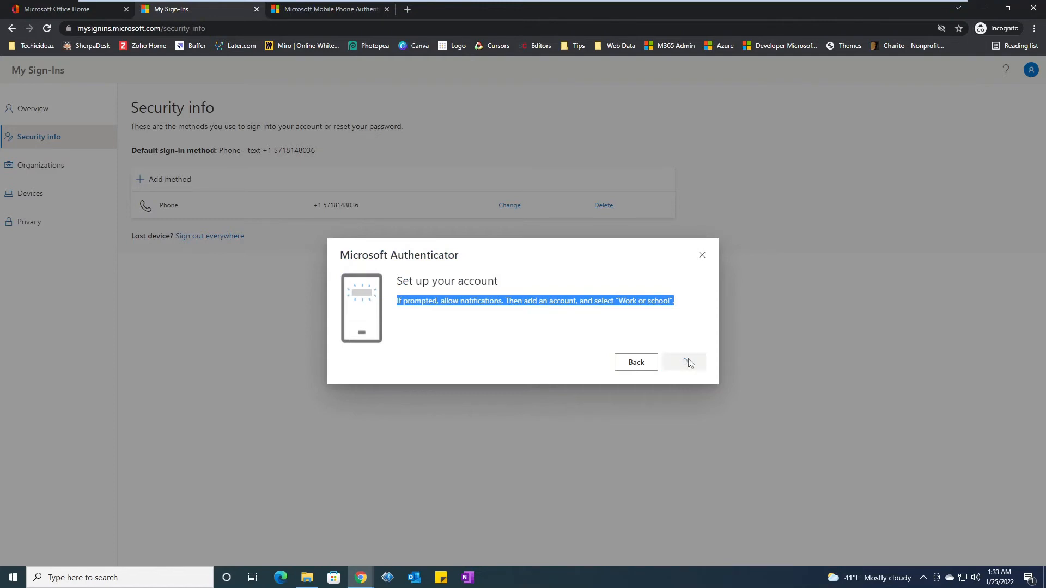
pyautogui.click(684, 362)
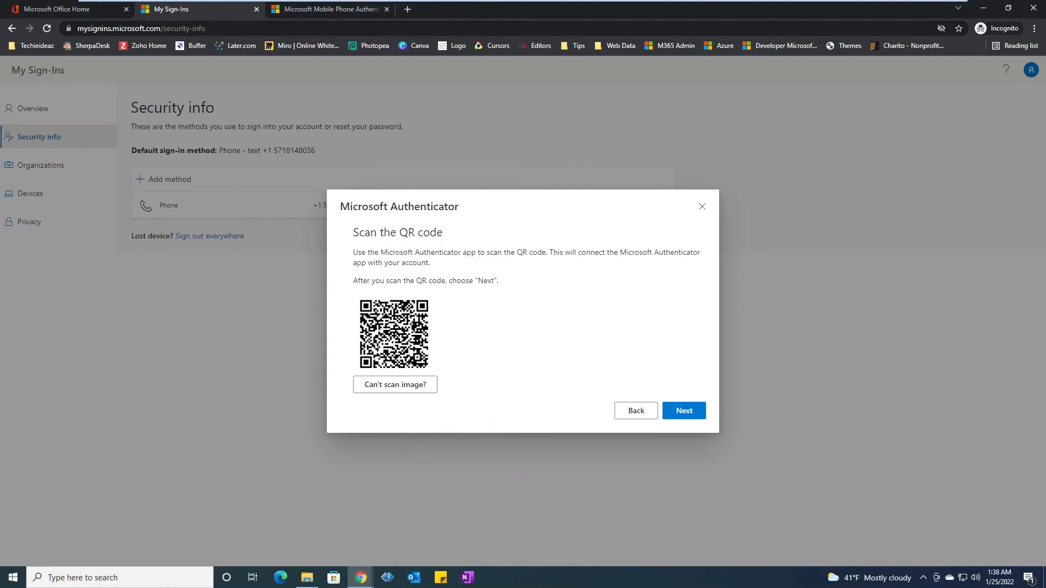
pyautogui.moveTo(496, 348)
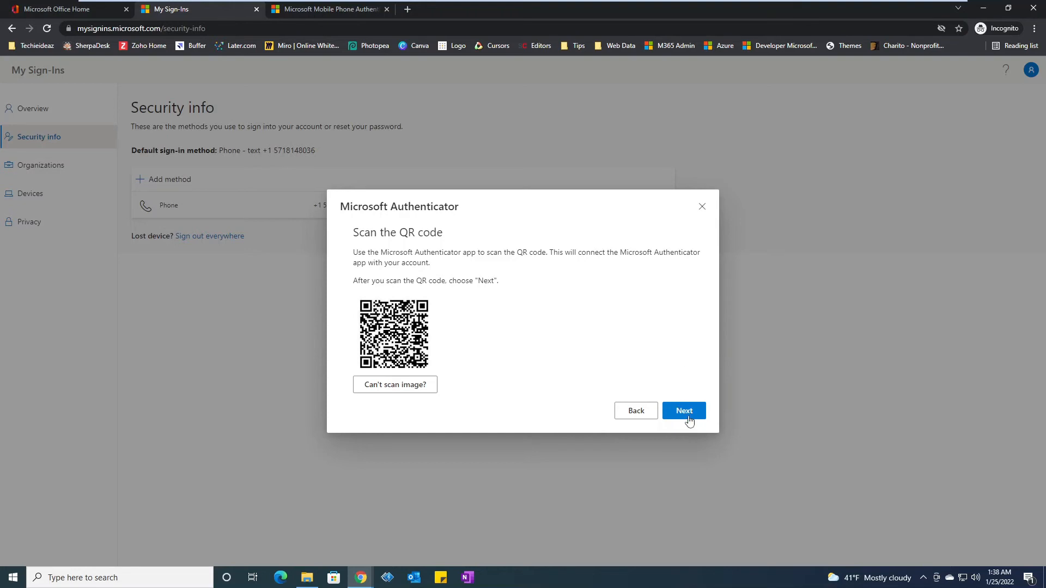
pyautogui.moveTo(430, 334)
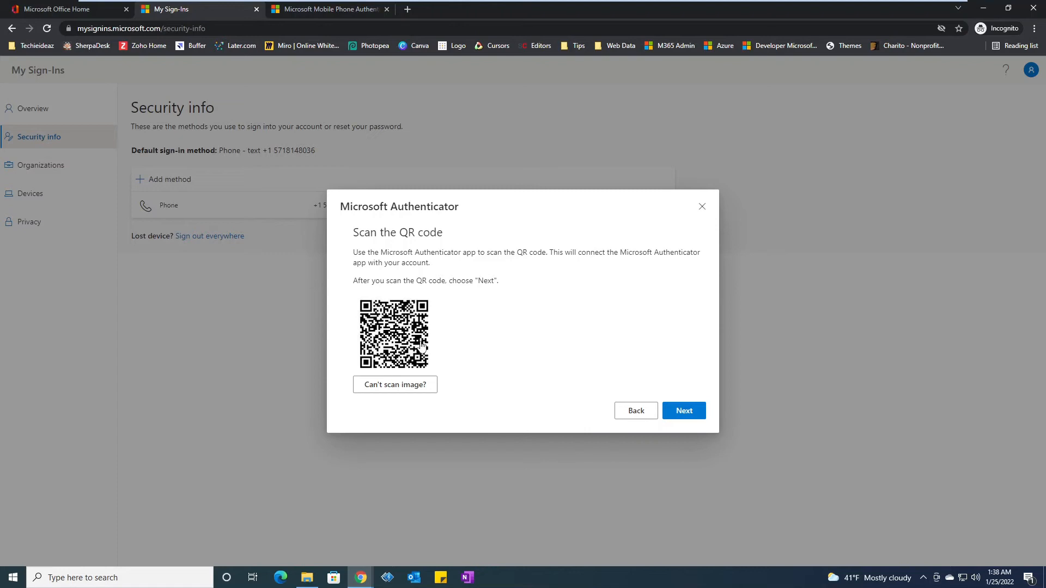
pyautogui.moveTo(407, 325)
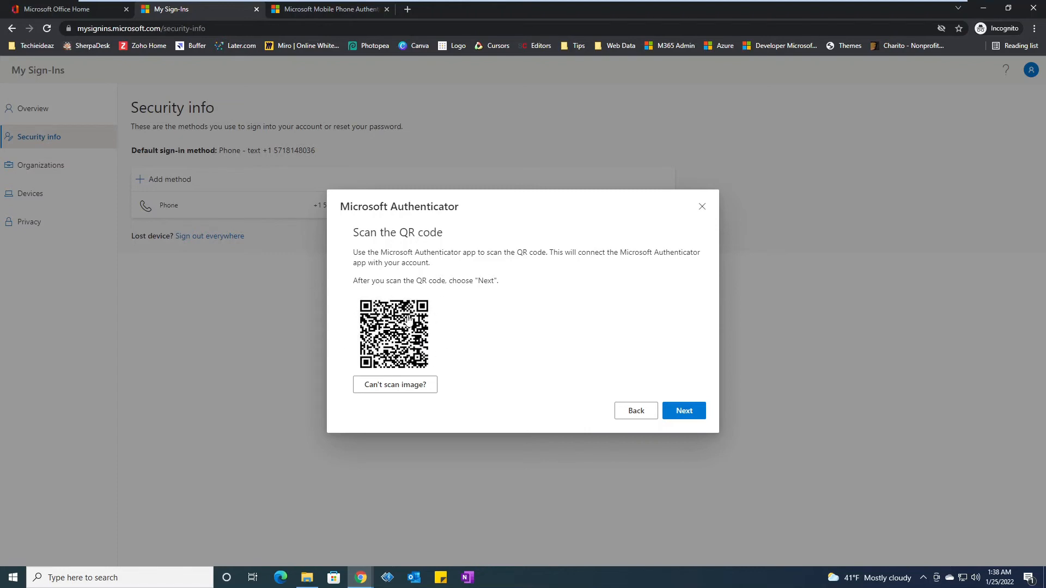
pyautogui.moveTo(392, 335)
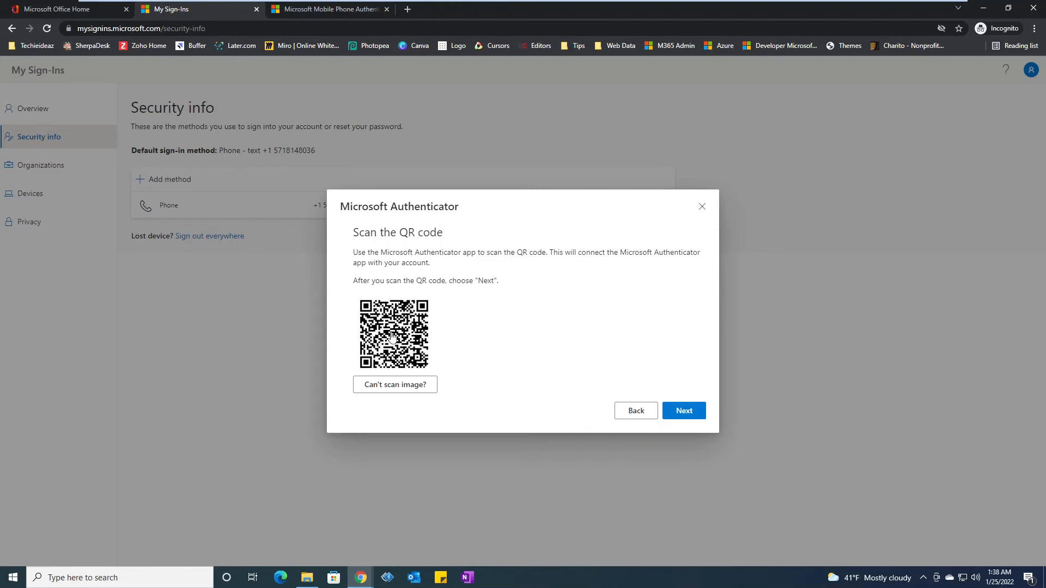
pyautogui.moveTo(384, 377)
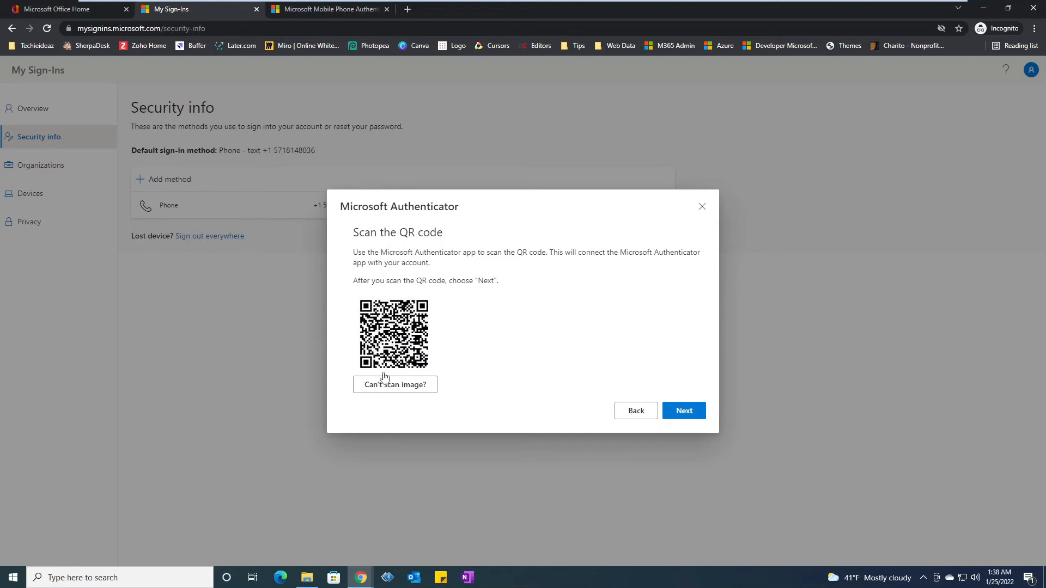
pyautogui.moveTo(387, 393)
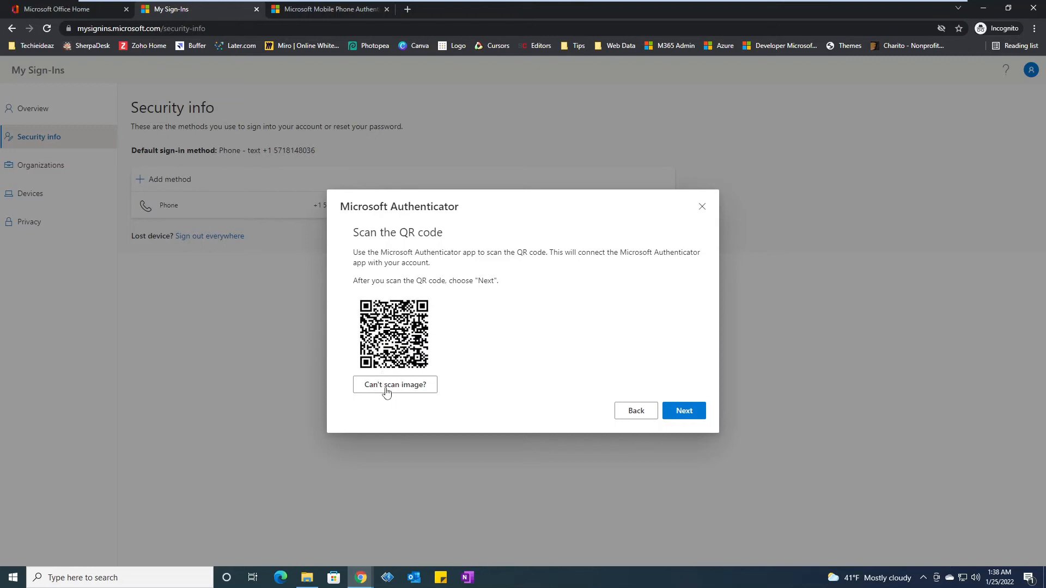
pyautogui.moveTo(416, 391)
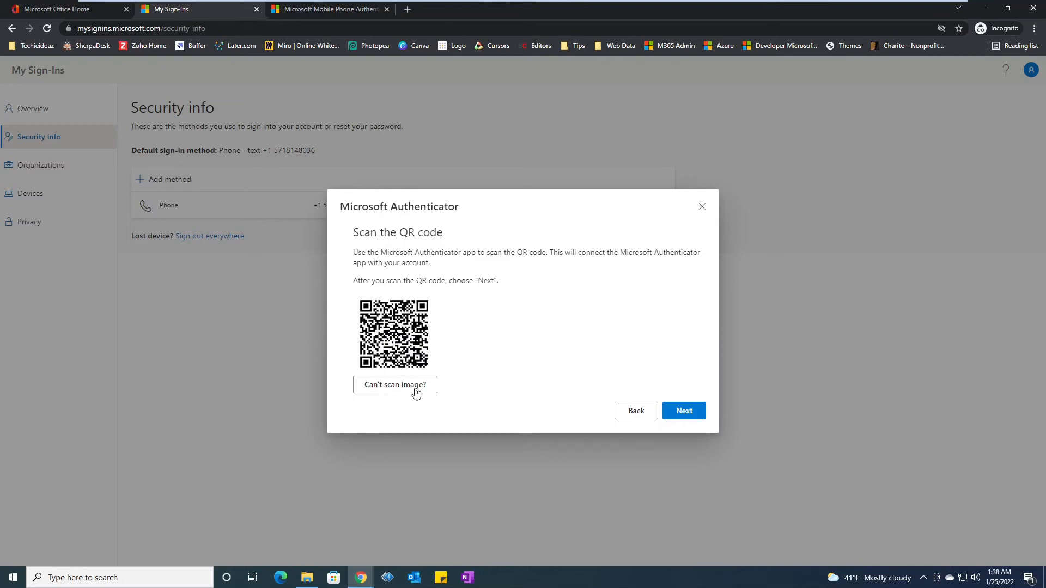
pyautogui.moveTo(470, 455)
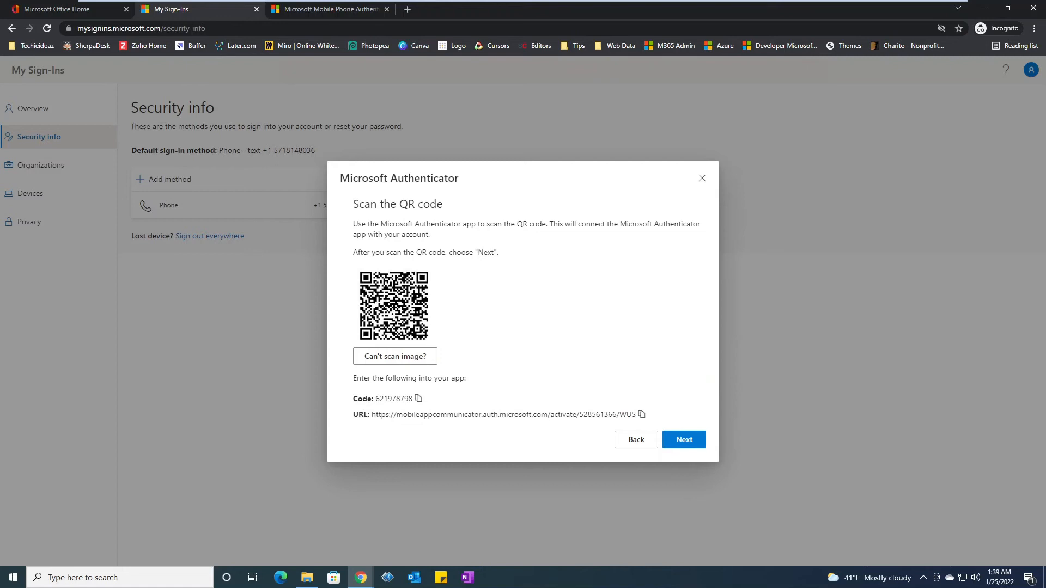
# View the manual activation code and URL, then continue back to Security info.
pyautogui.moveTo(371, 414); pyautogui.dragTo(579, 414)
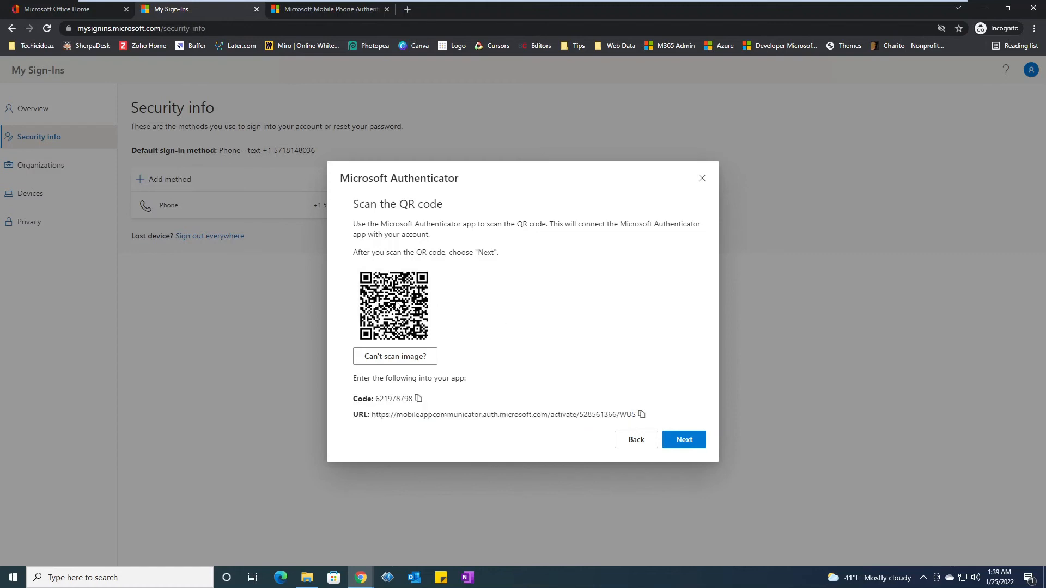
pyautogui.moveTo(688, 441)
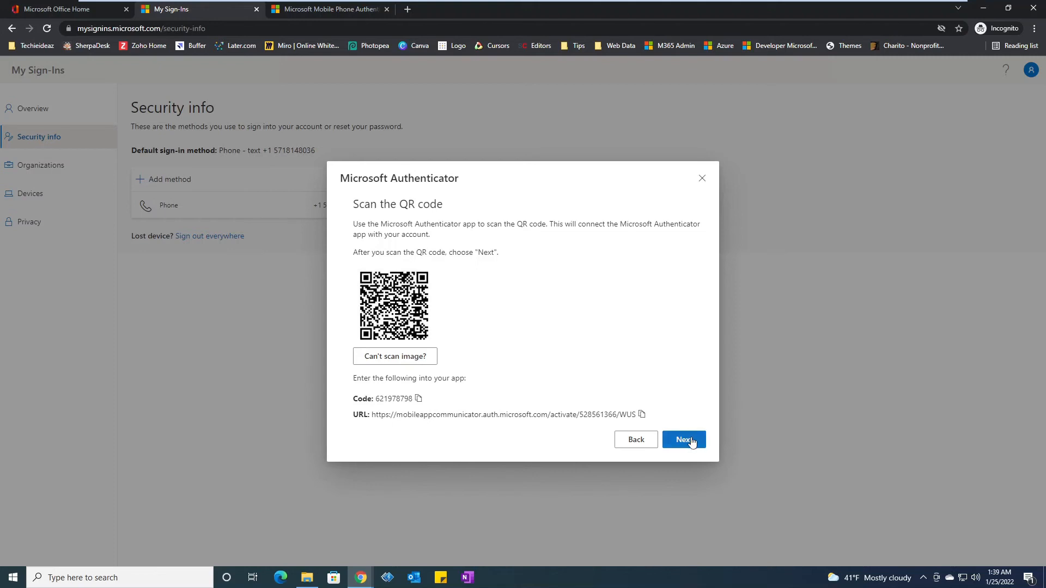
pyautogui.click(684, 439)
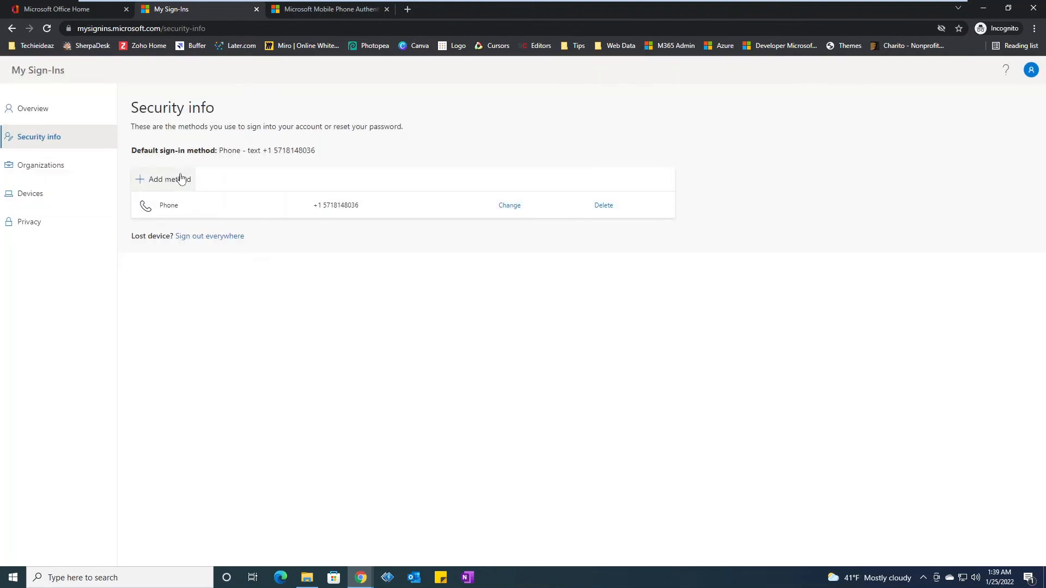
# Add the Authenticator app as a new sign-in method and advance to 'Scan the QR code'.
pyautogui.click(169, 179)
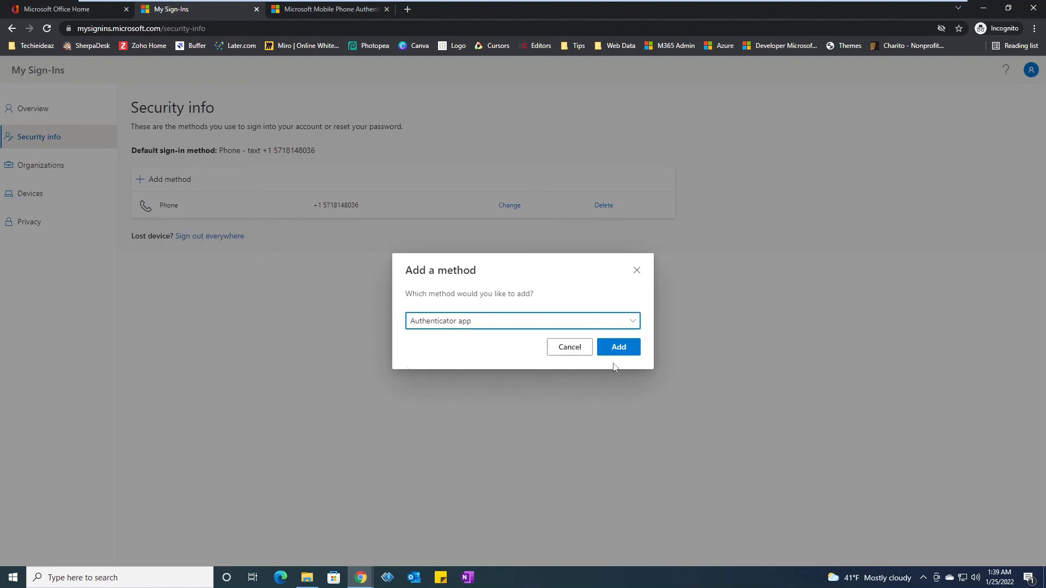
pyautogui.click(619, 347)
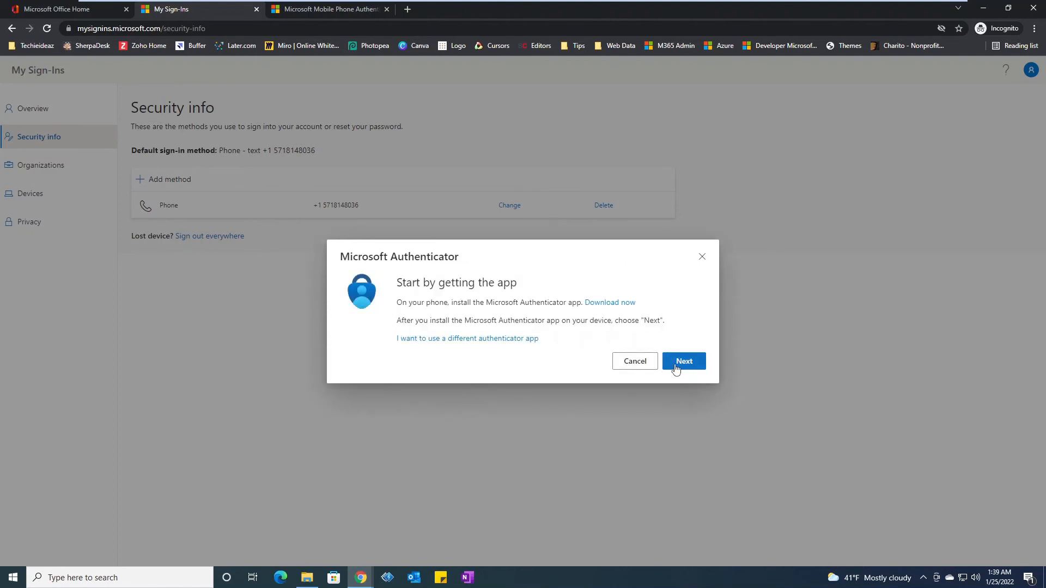
pyautogui.click(684, 361)
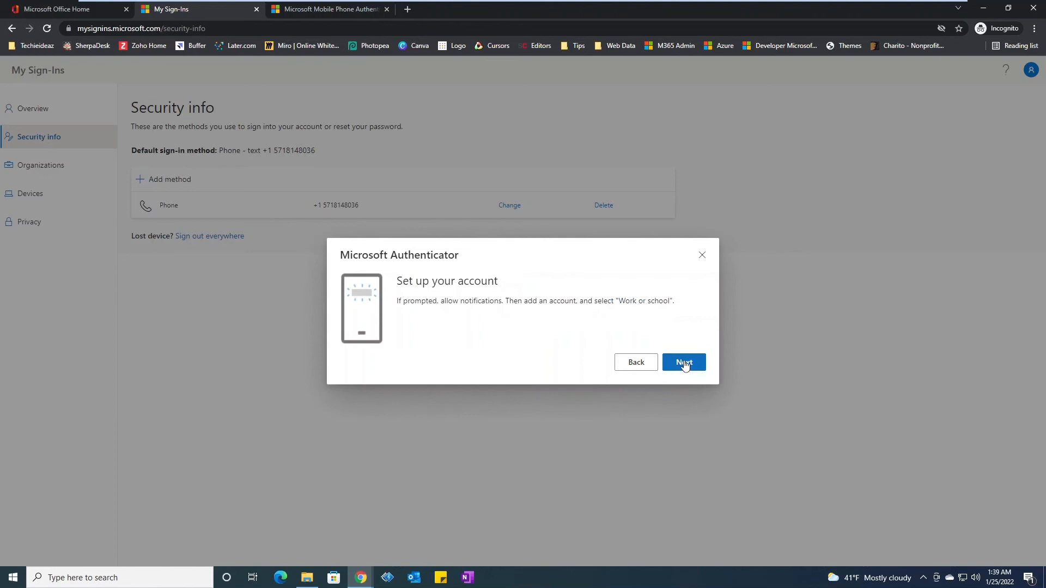
pyautogui.click(684, 361)
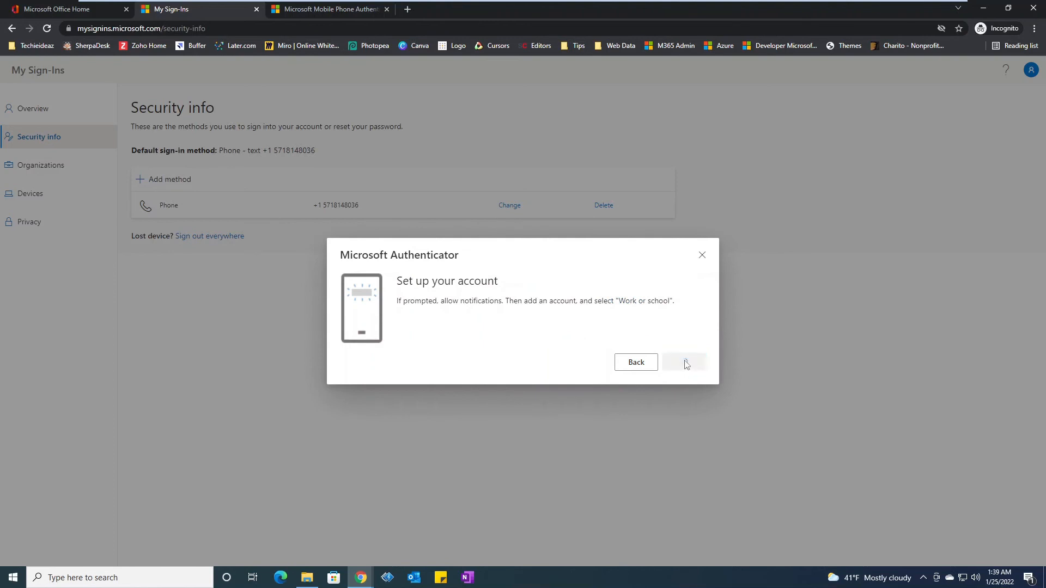
pyautogui.click(684, 362)
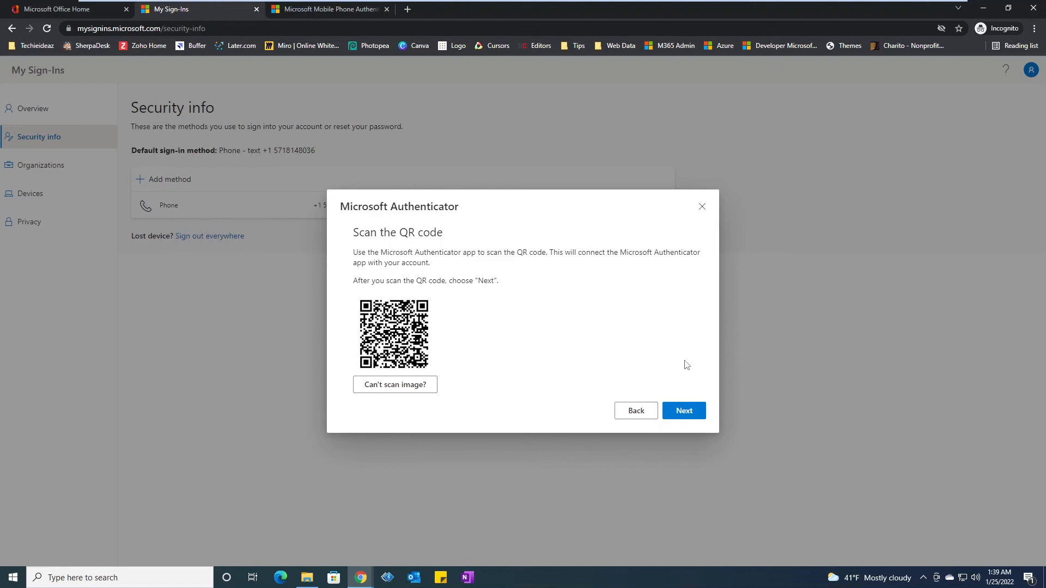
# Continue past the scanned QR code until the Authenticator test notification shows approved.
pyautogui.click(684, 410)
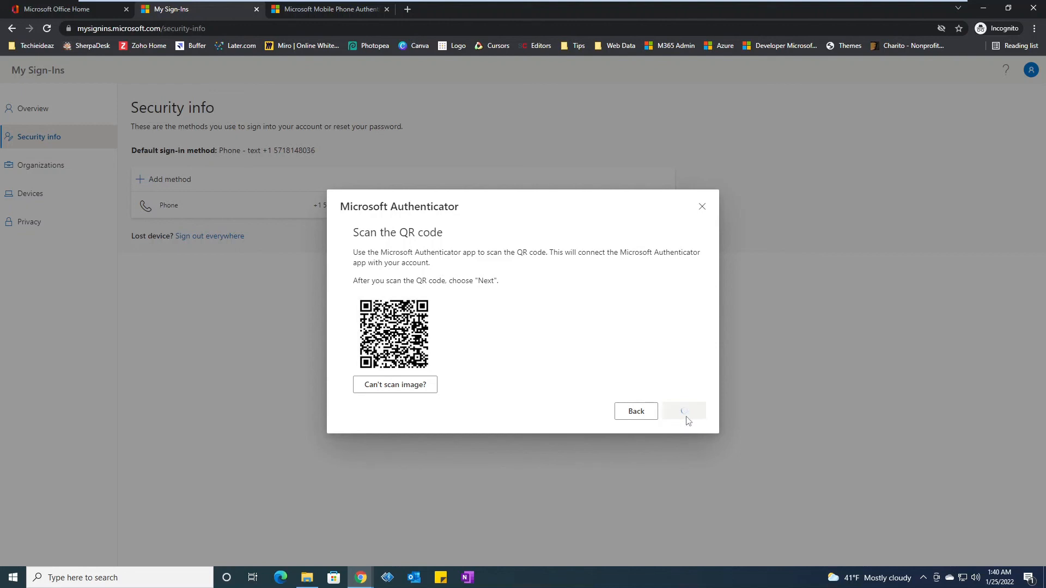
pyautogui.click(684, 411)
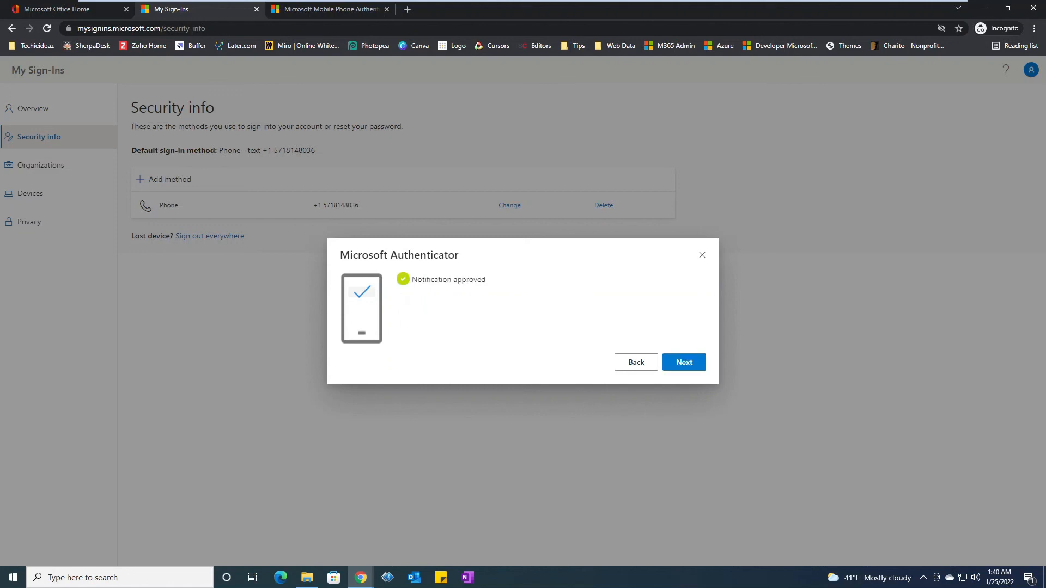
# Confirm 'Notification approved' to list Microsoft Authenticator on the Security info page.
pyautogui.click(683, 362)
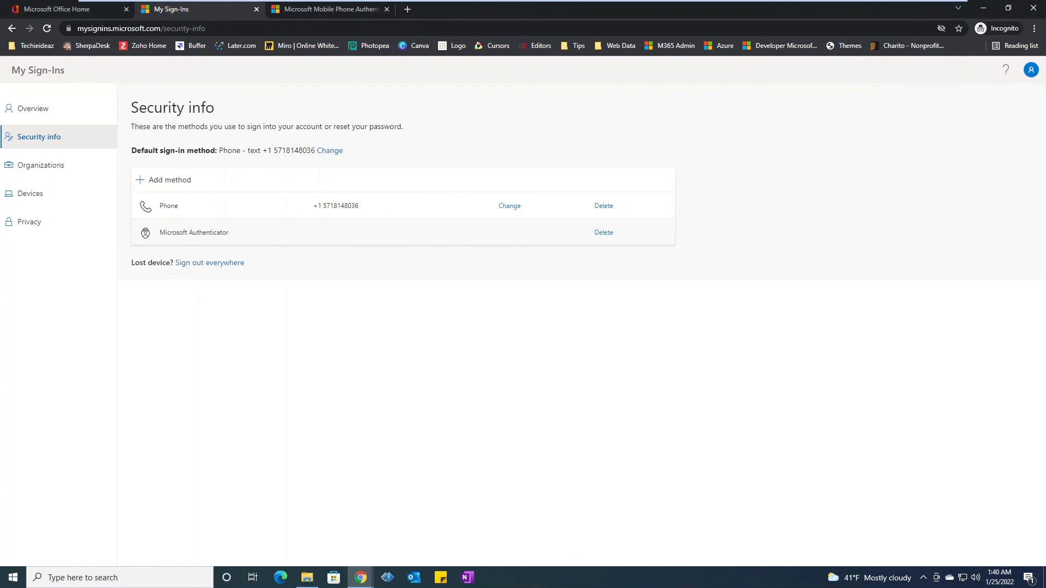
pyautogui.moveTo(160, 251)
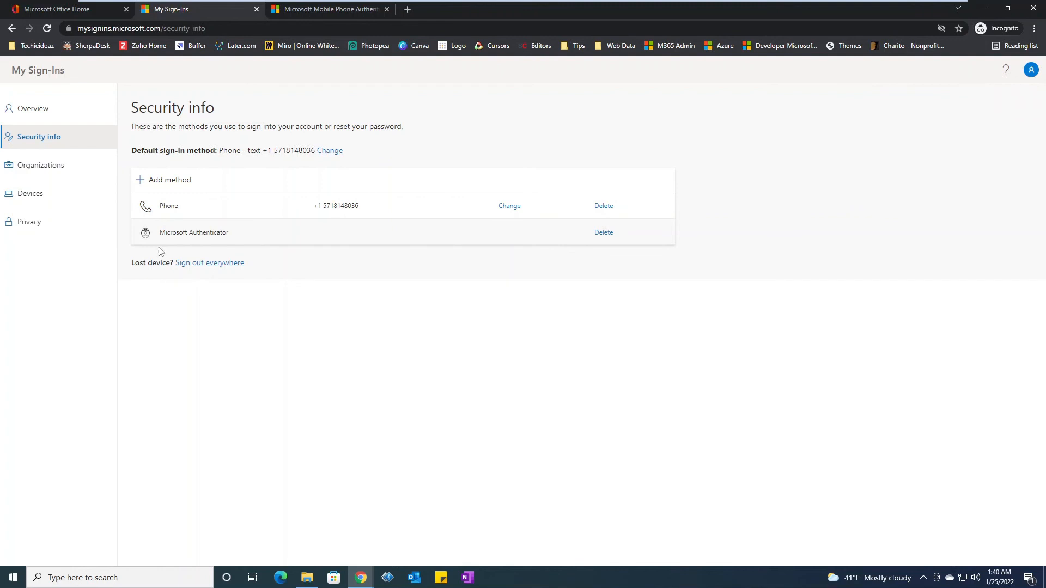